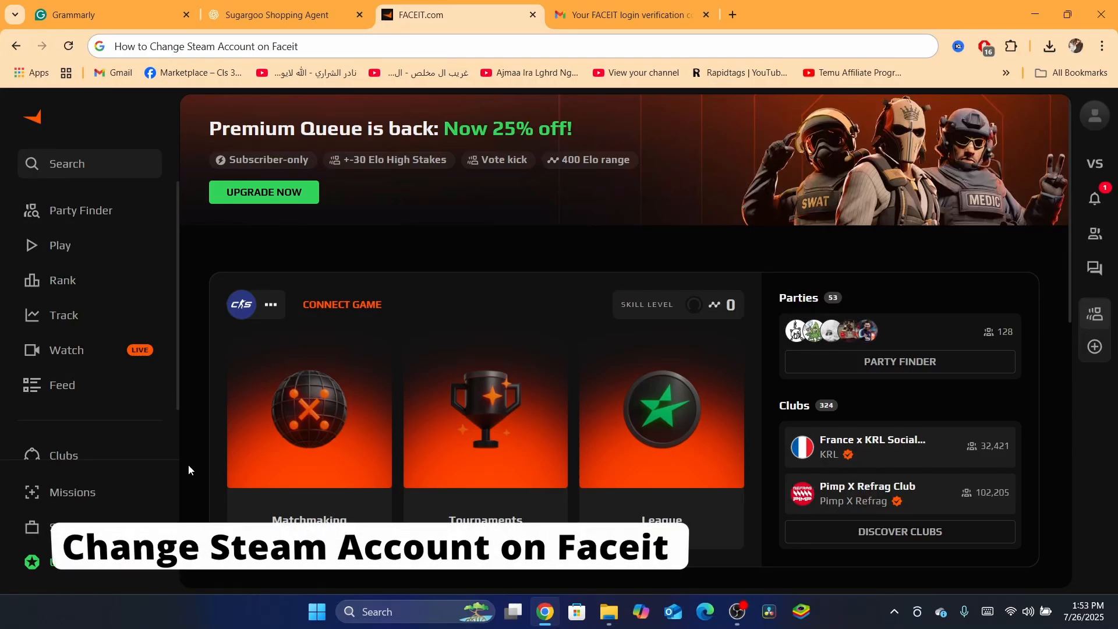
mouse_move(193, 216)
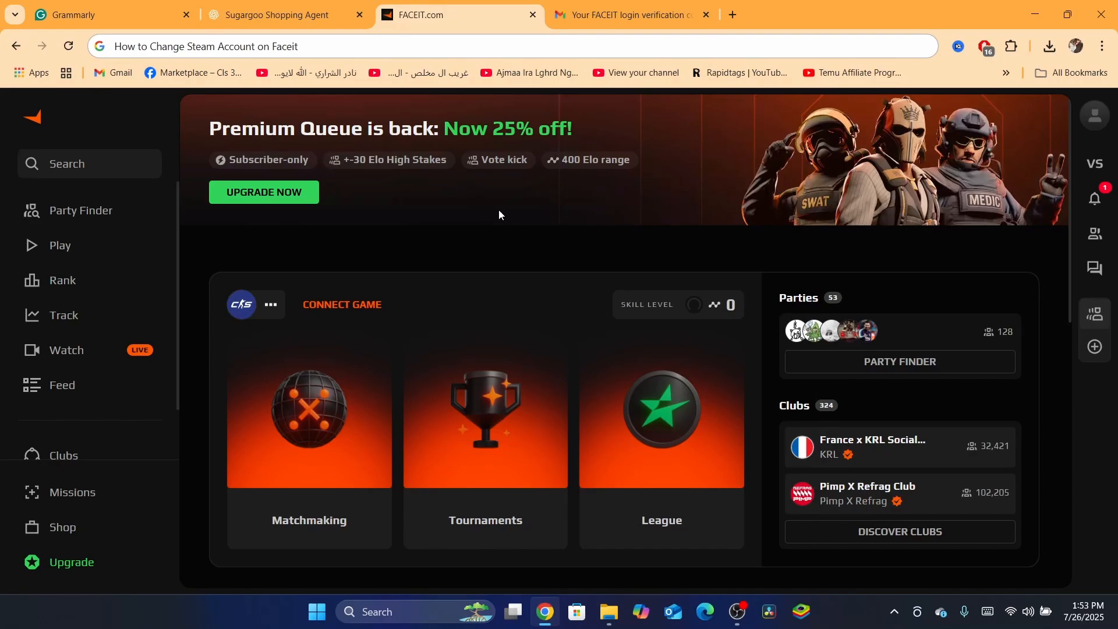
mouse_move(894, 234)
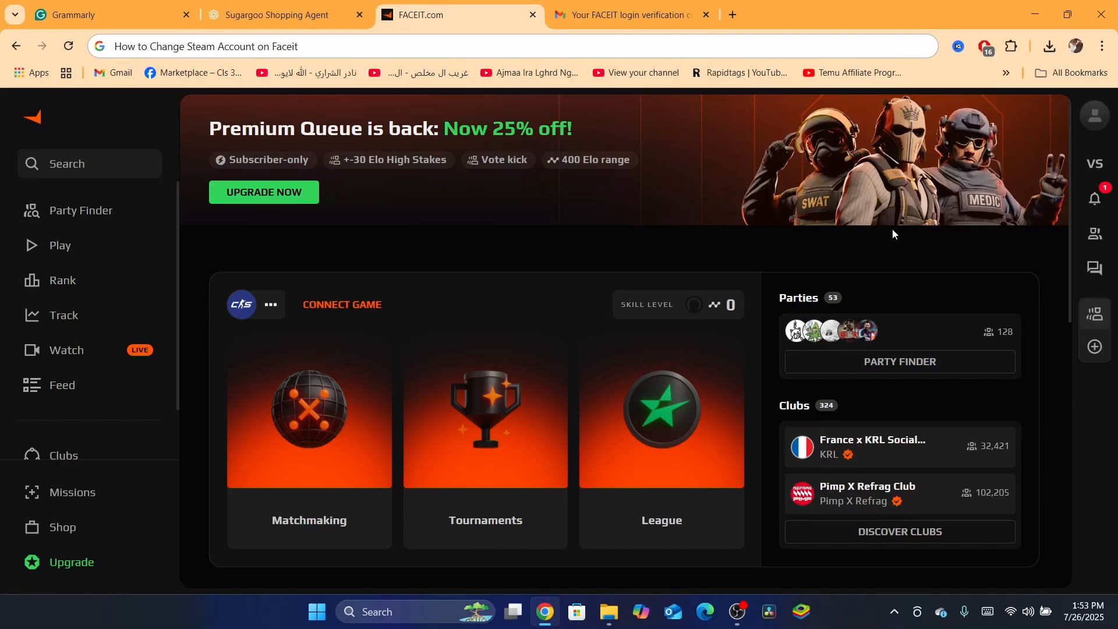
mouse_move(1099, 116)
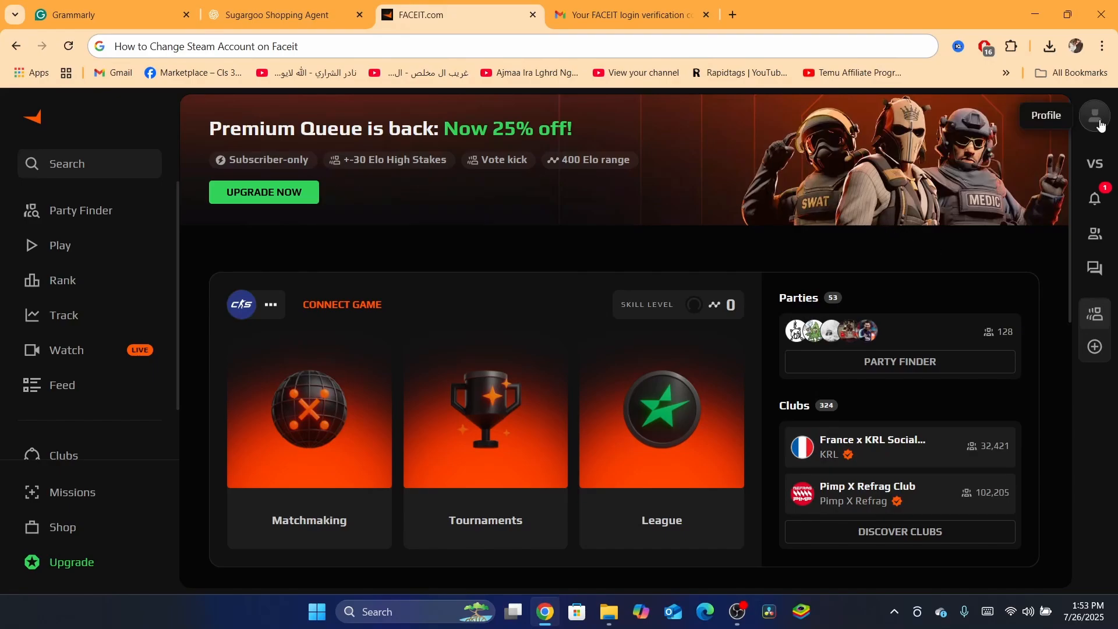
- Reach the account settings page from the profile avatar menu
click(1095, 116)
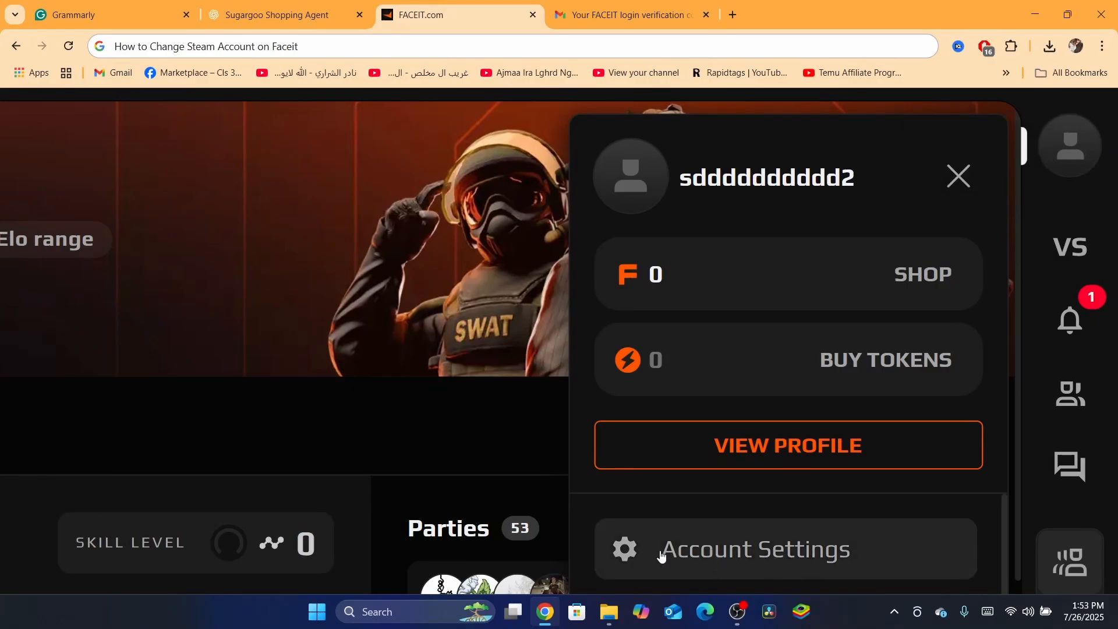
click(756, 549)
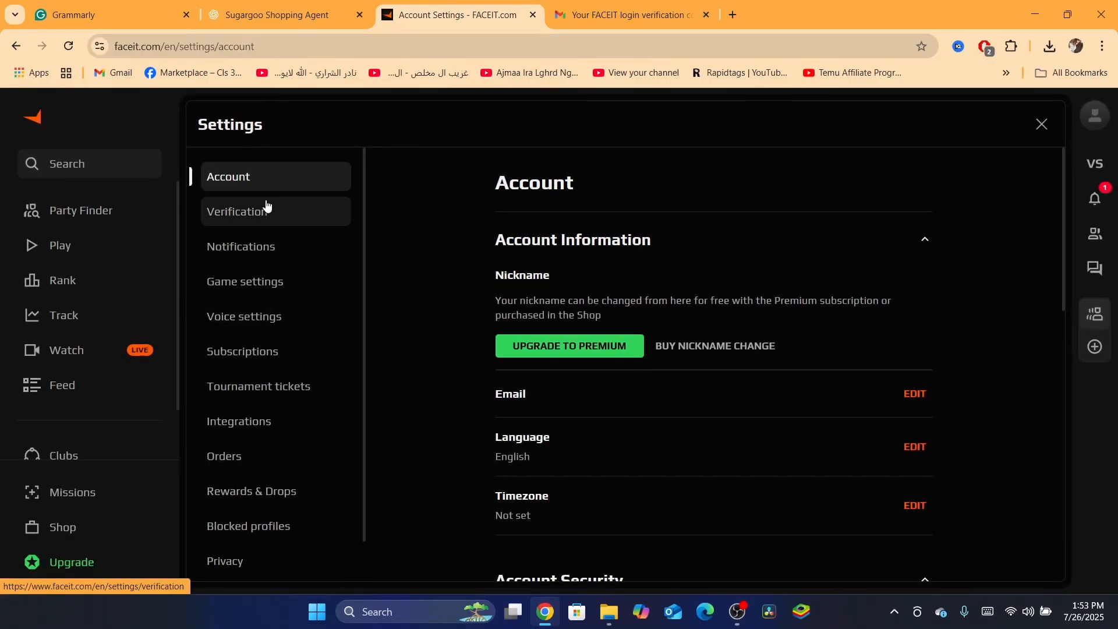
mouse_move(254, 287)
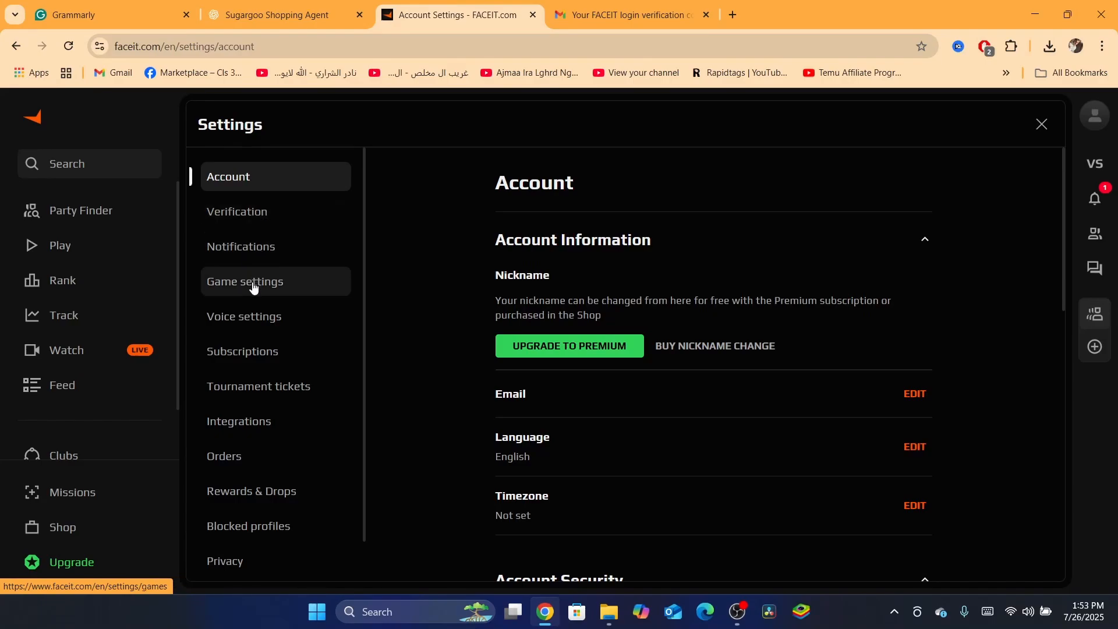
mouse_move(233, 431)
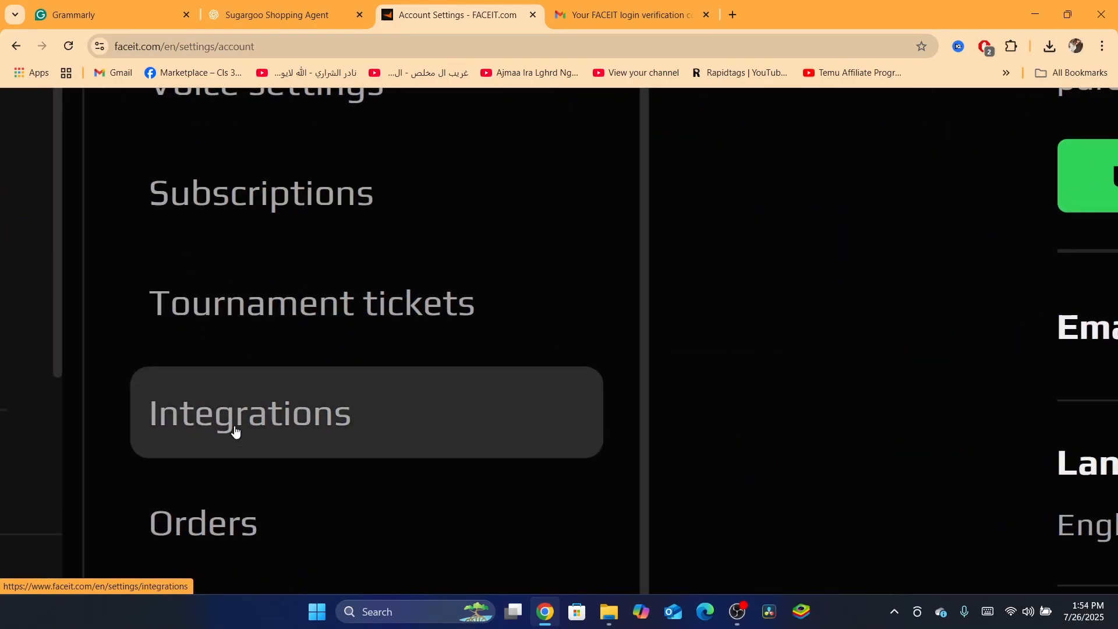
- Show the Integrations settings and scroll to the Game Platforms section where Steam is not connected
click(249, 413)
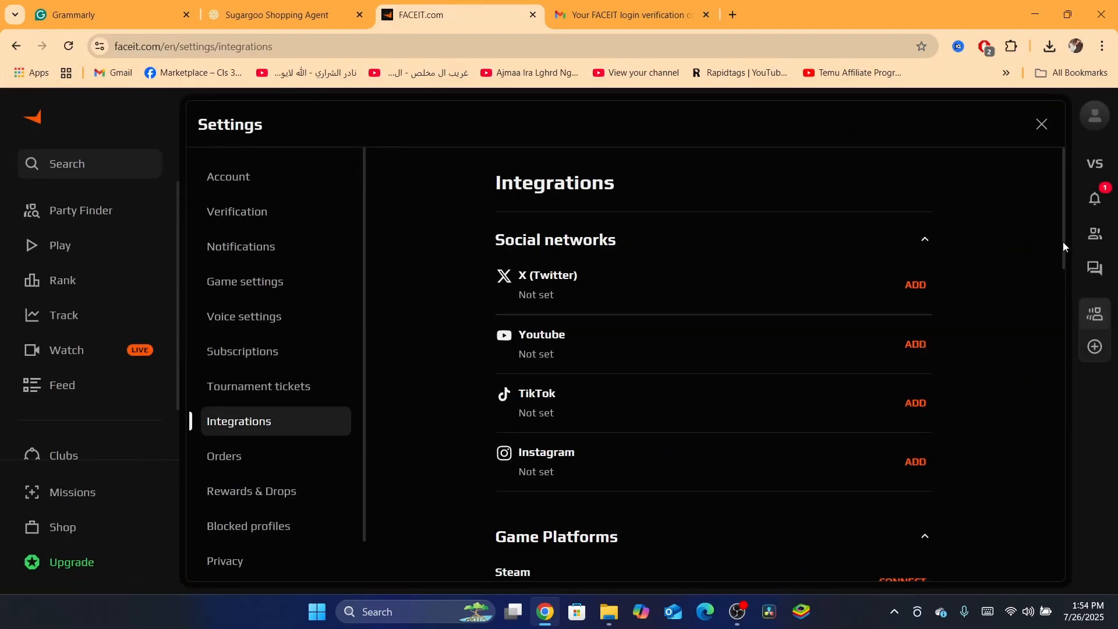
scroll(down, 3)
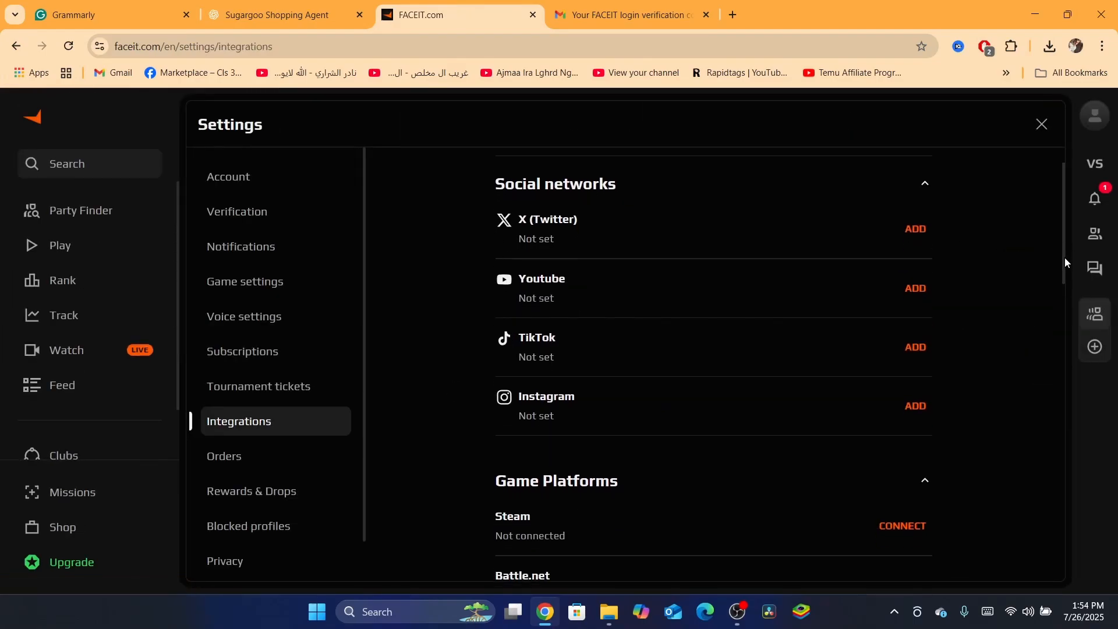
scroll(down, 3)
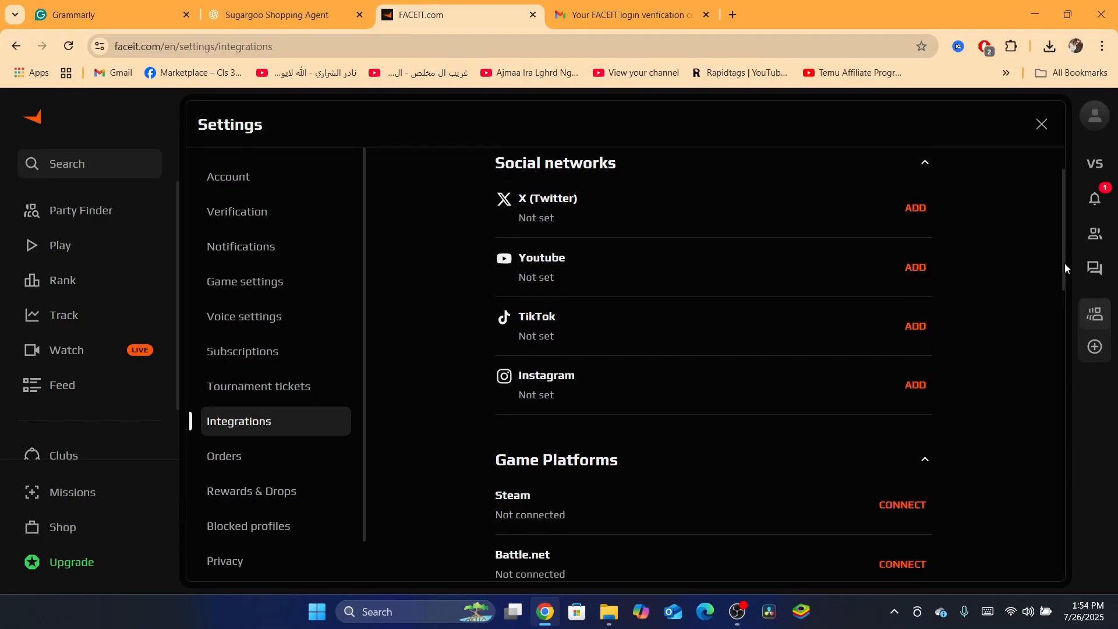
scroll(down, 3)
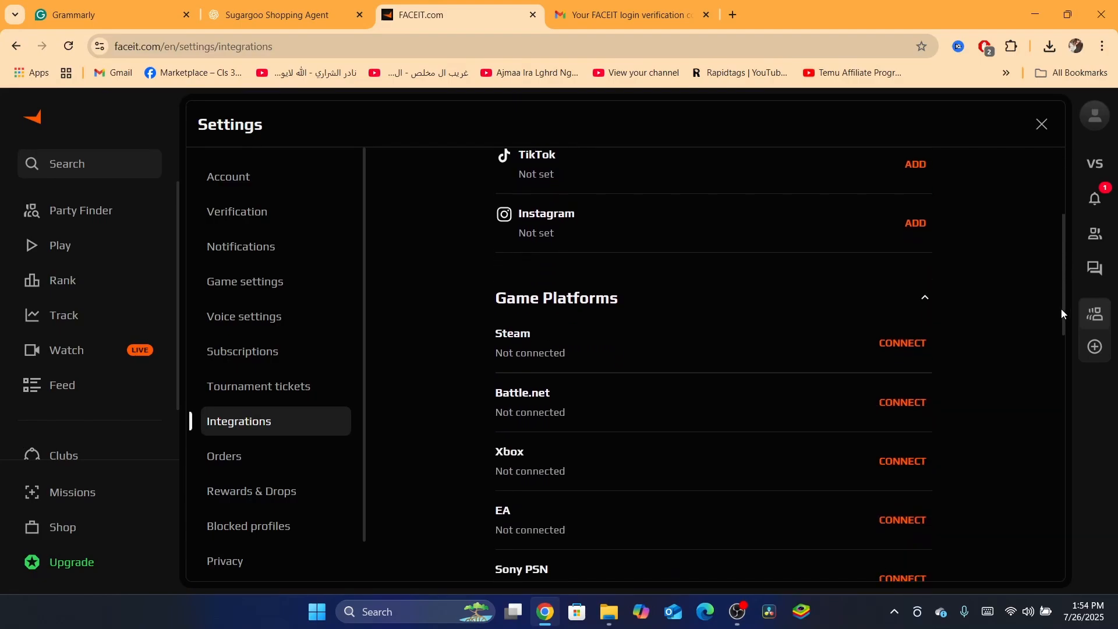
scroll(down, 3)
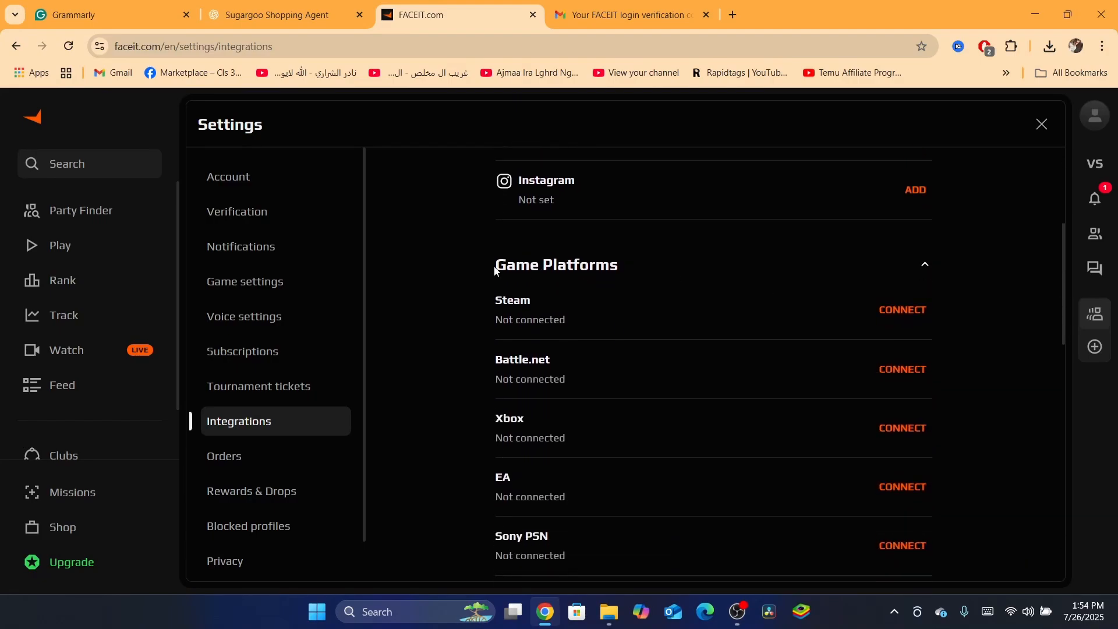
double_click(557, 266)
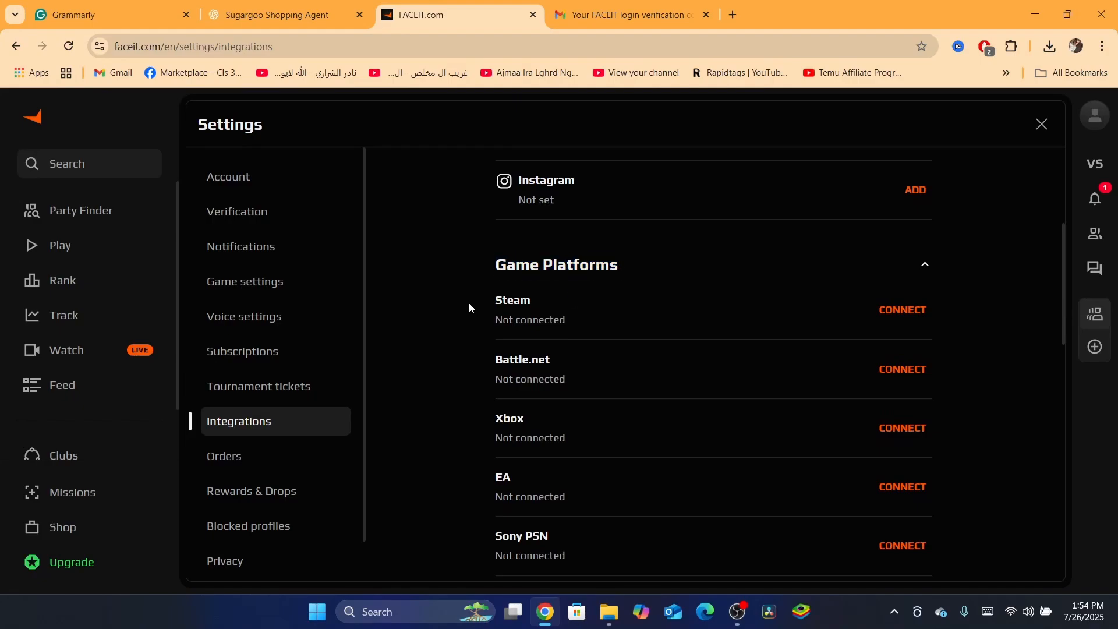
mouse_move(542, 421)
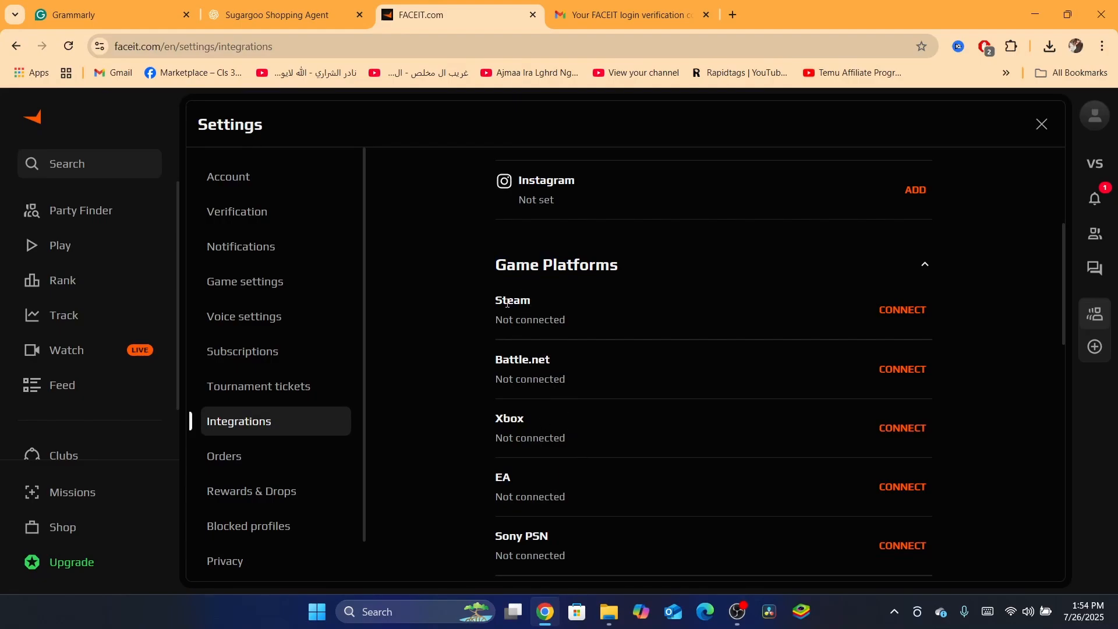
drag(507, 264, 528, 300)
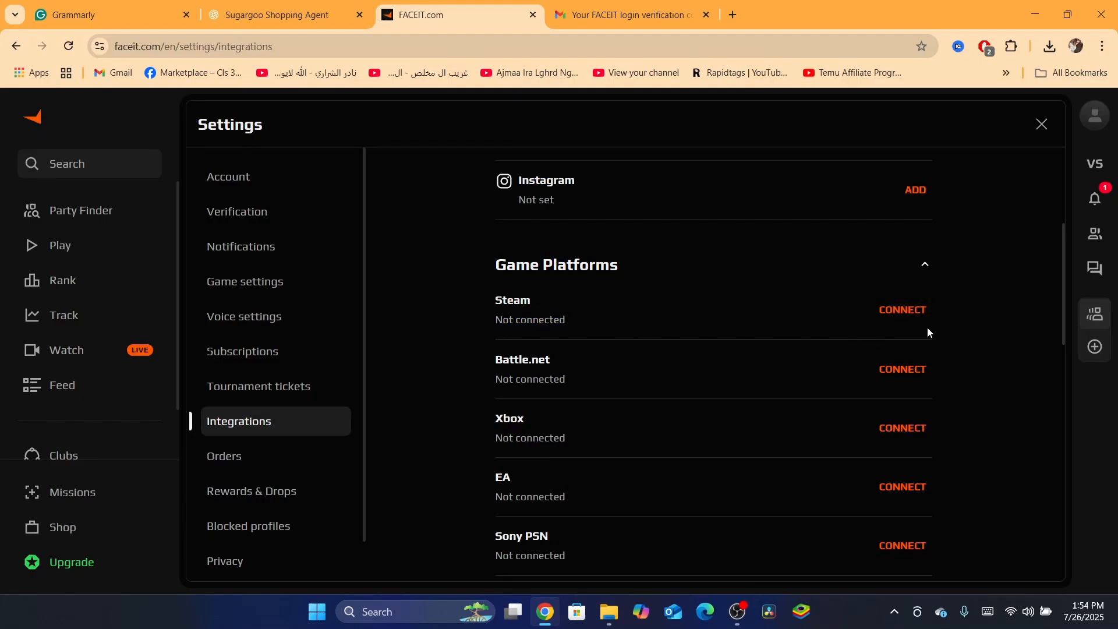
mouse_move(948, 338)
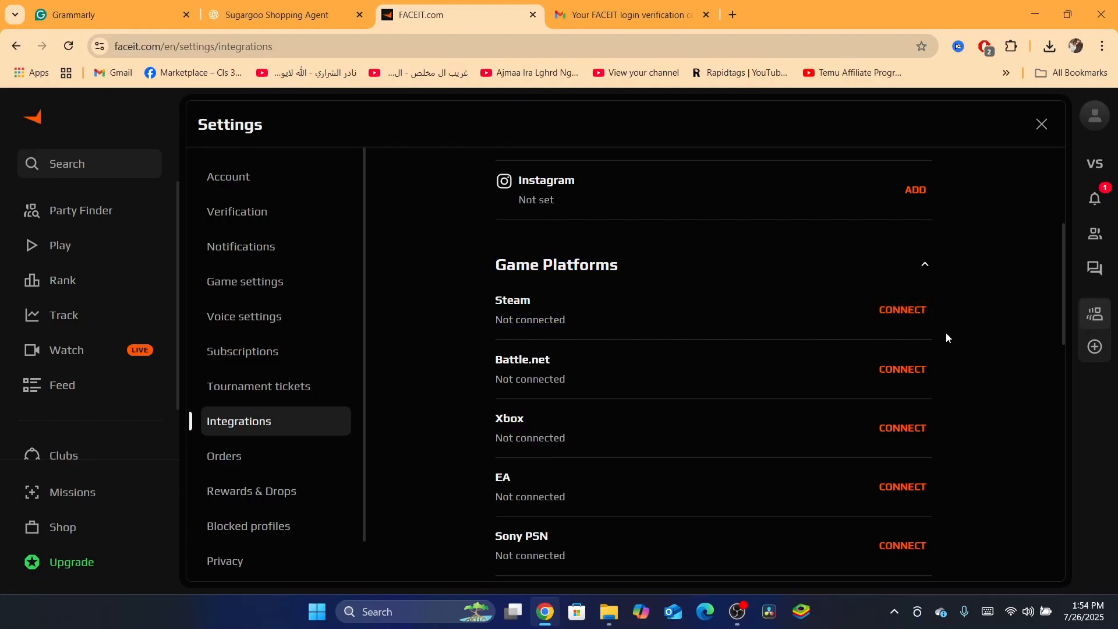
mouse_move(918, 313)
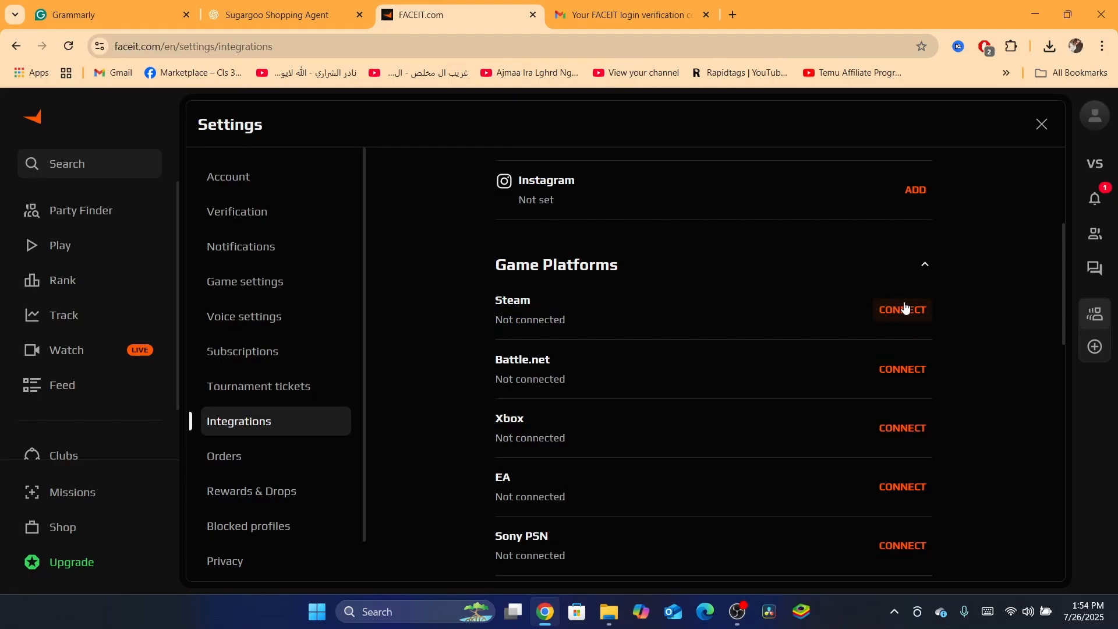
mouse_move(900, 300)
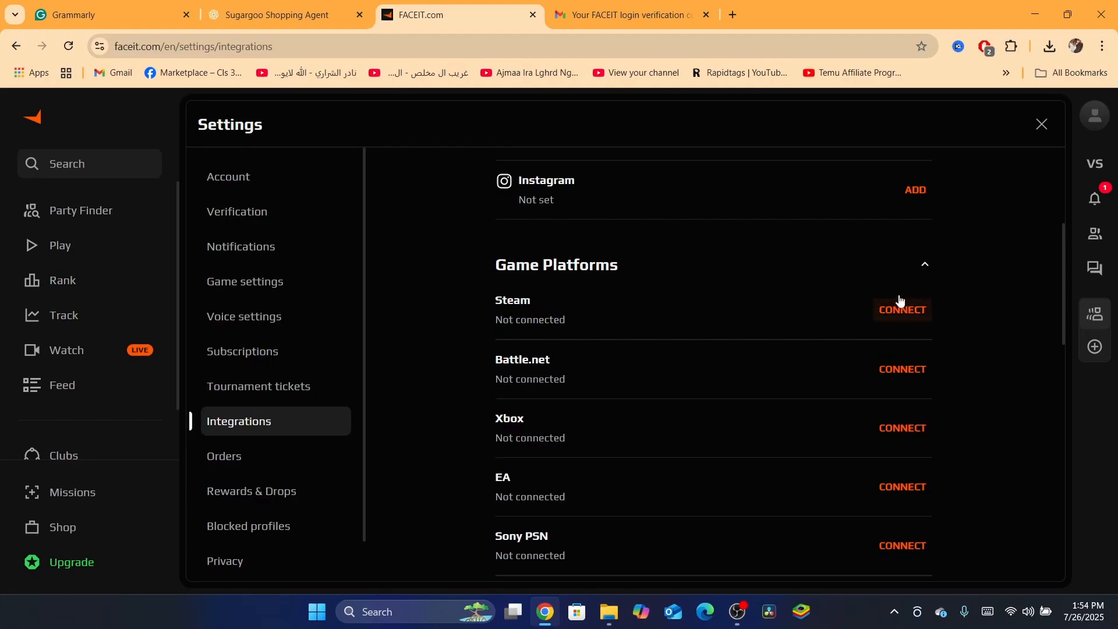
mouse_move(932, 312)
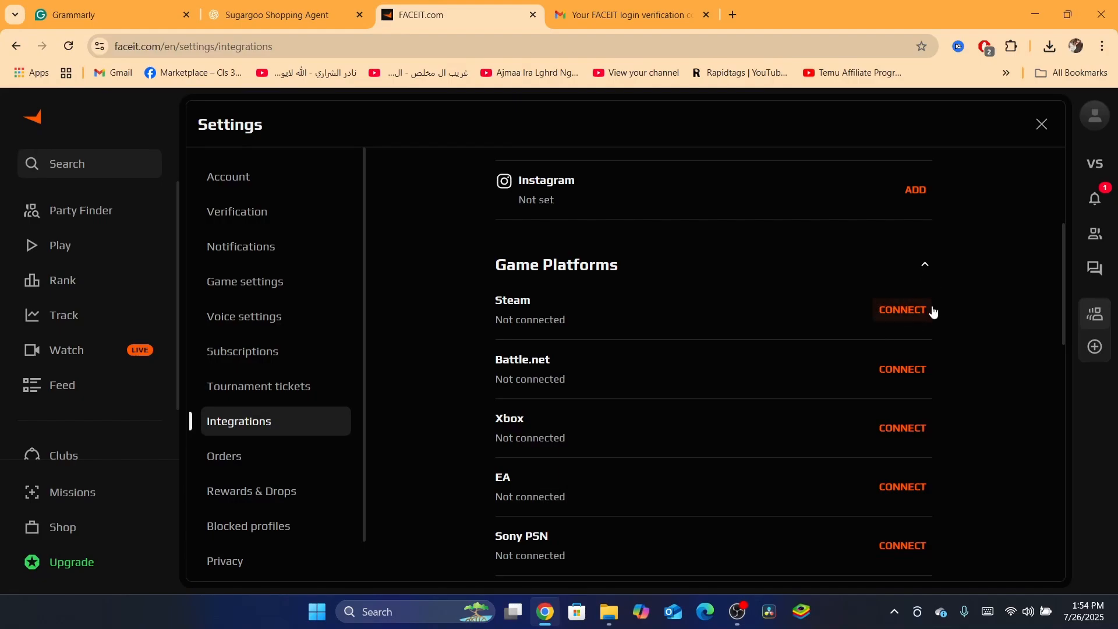
mouse_move(889, 336)
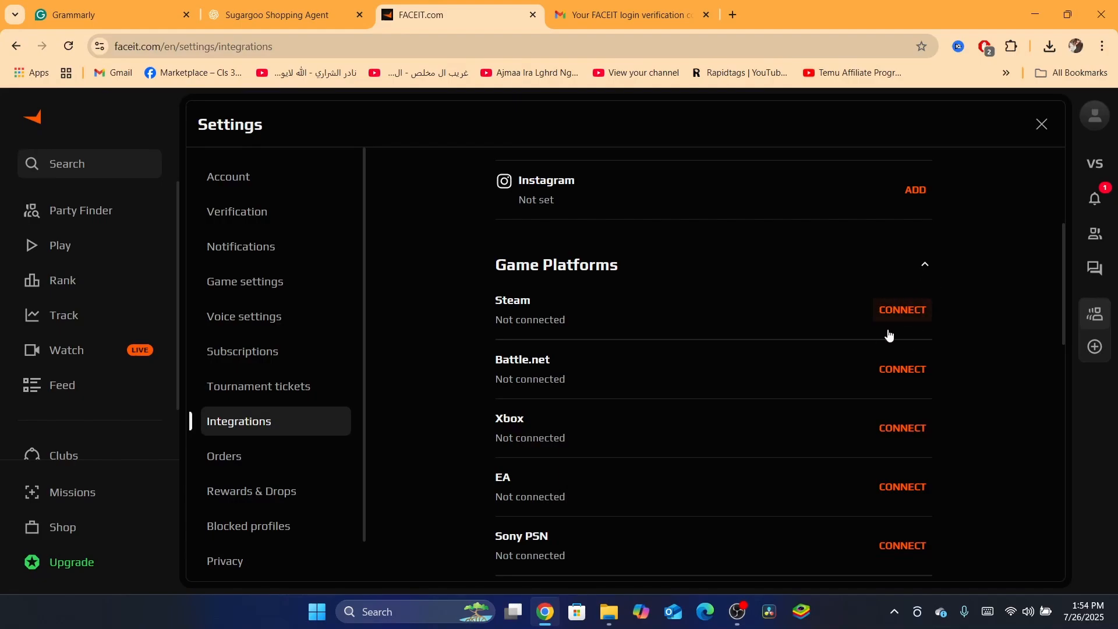
mouse_move(879, 331)
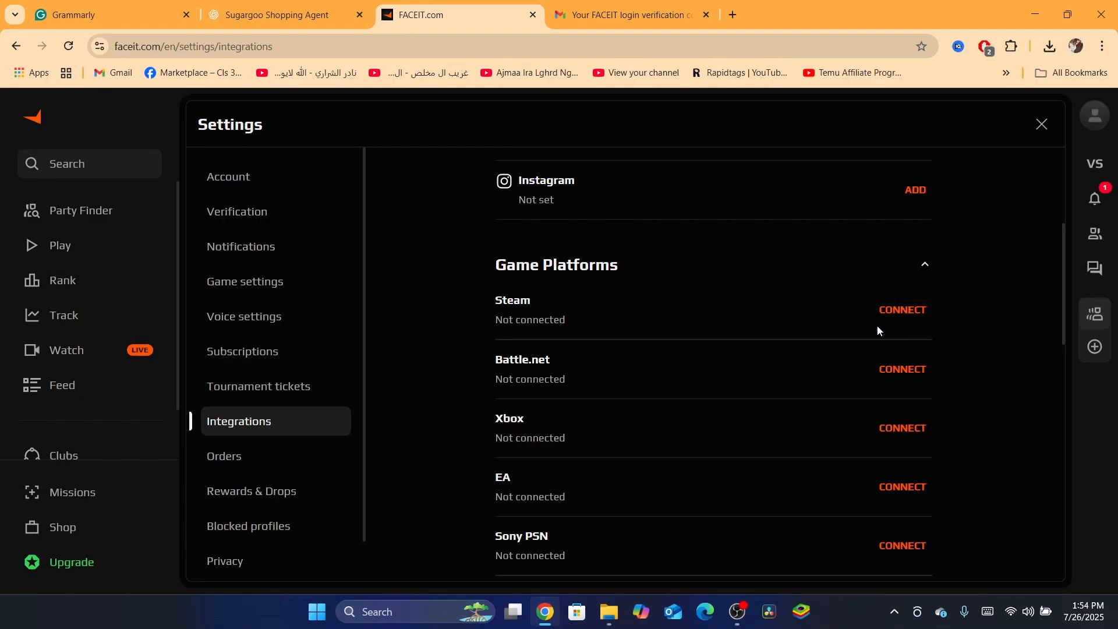
mouse_move(894, 333)
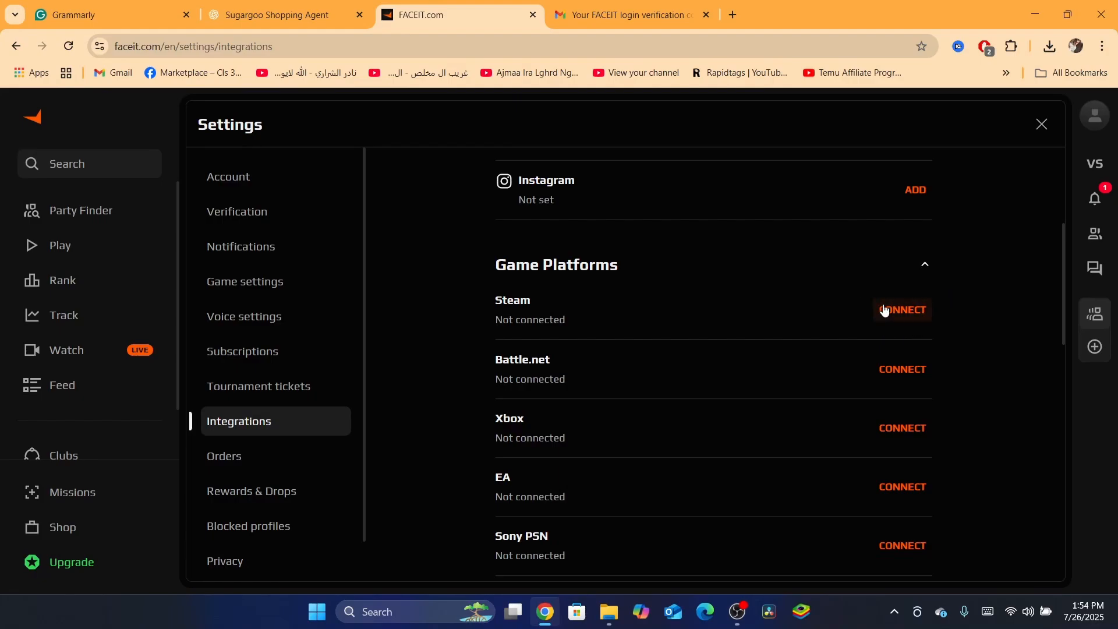
mouse_move(1039, 151)
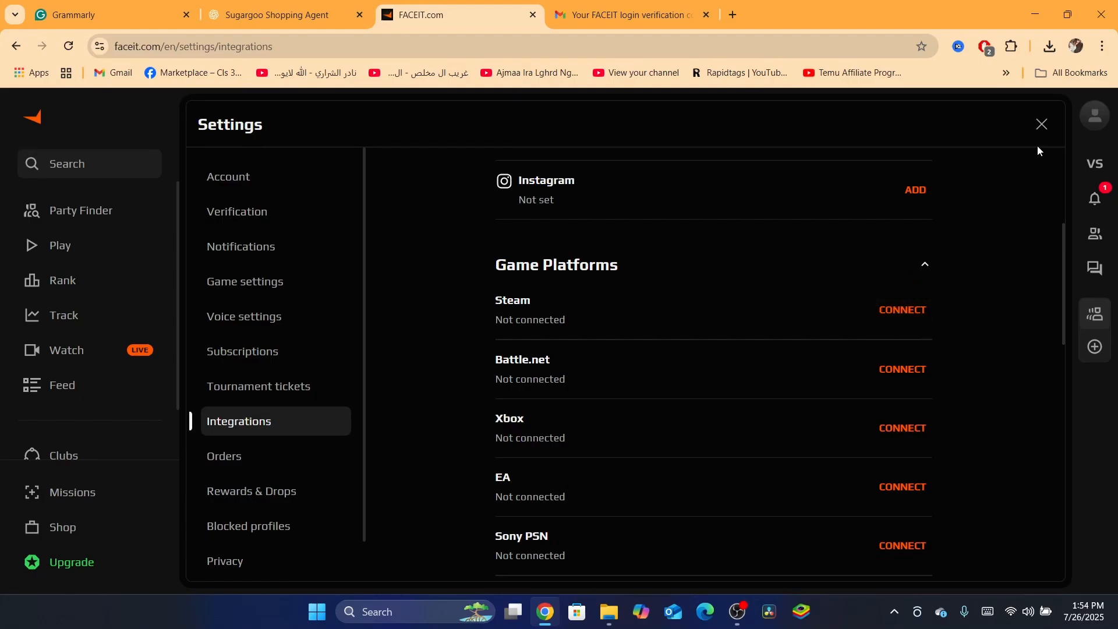
- Leave settings and go to the FACEIT support site from the profile menu
click(1041, 124)
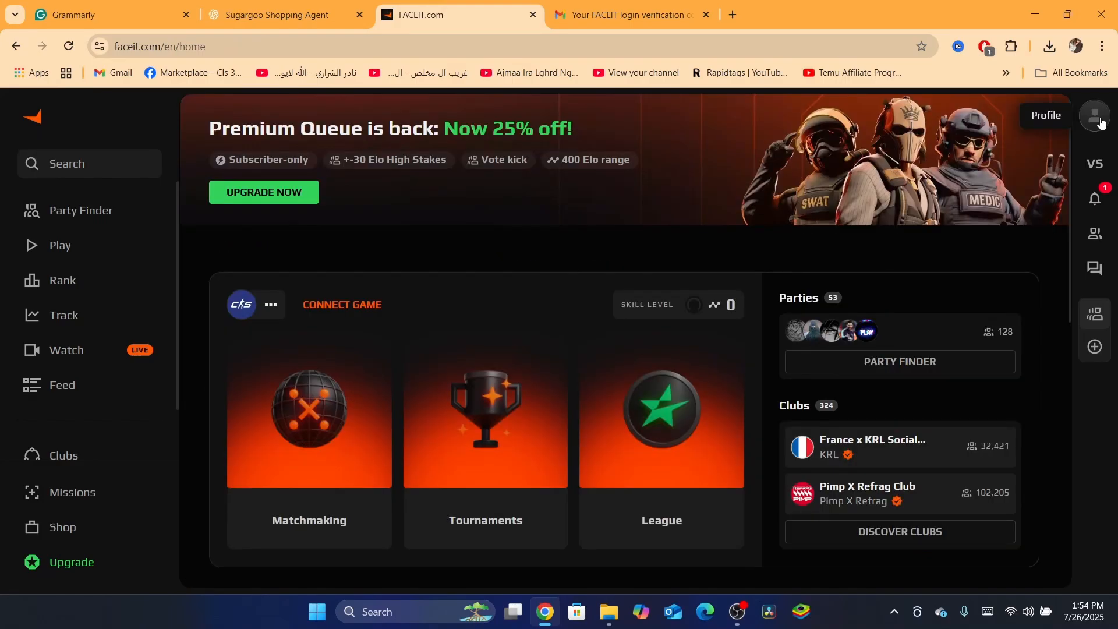
click(1095, 115)
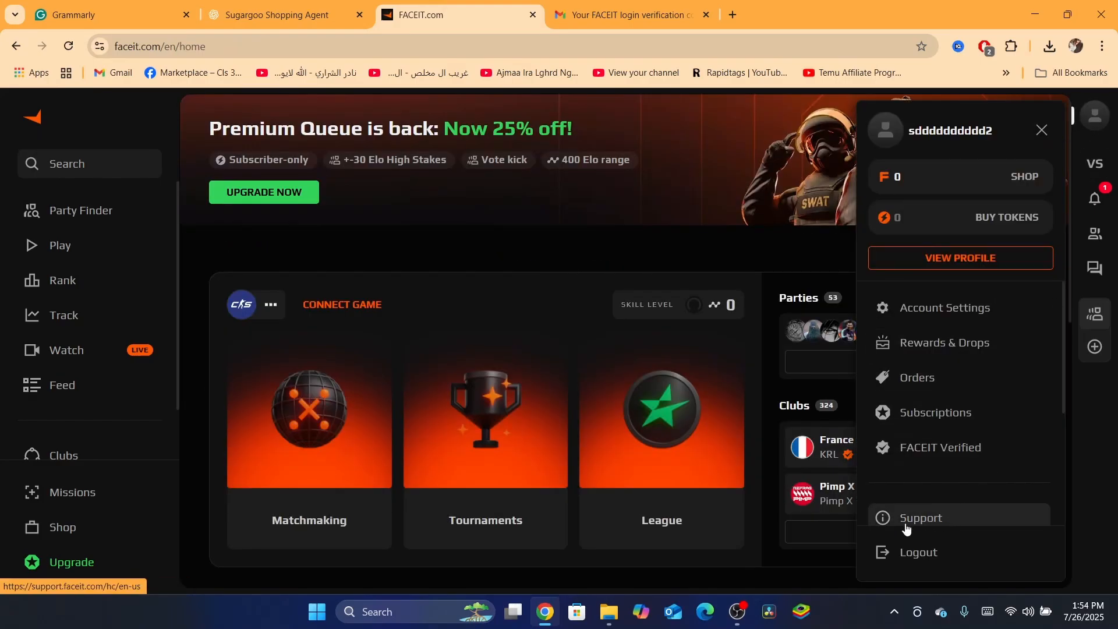
click(920, 517)
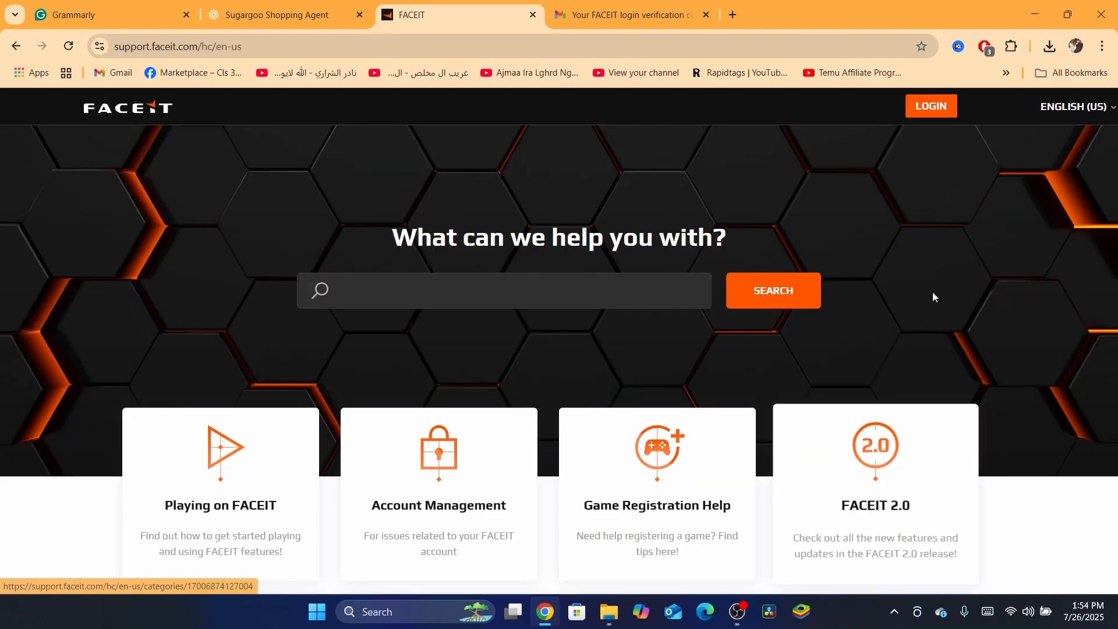
- Reach the 'Changing your email address' article under Account Management / My Account
scroll(down, 3)
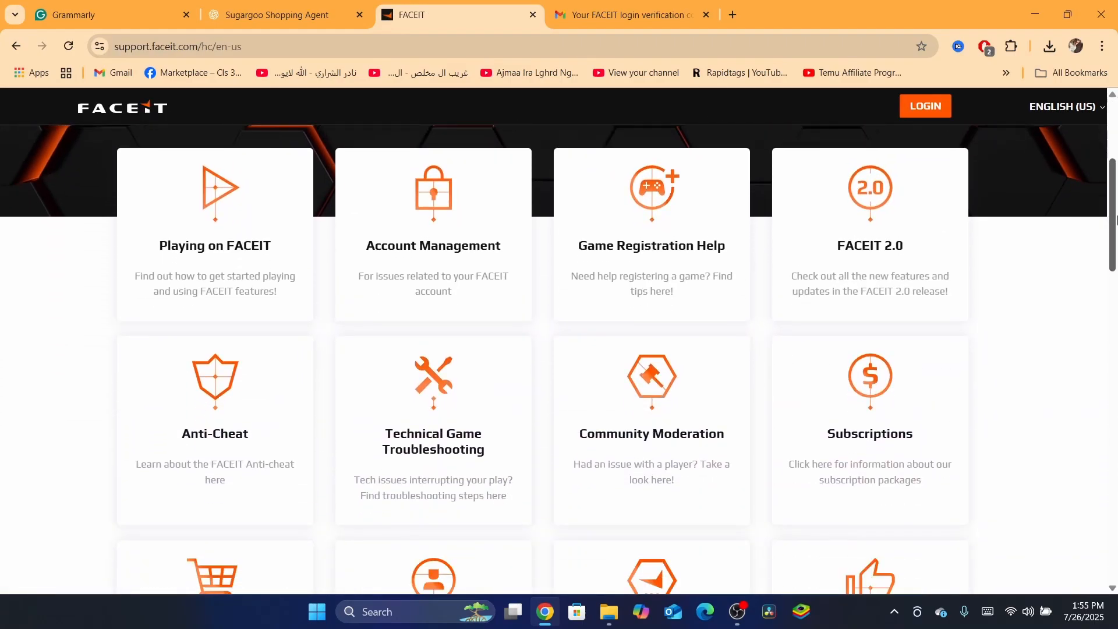
scroll(down, 3)
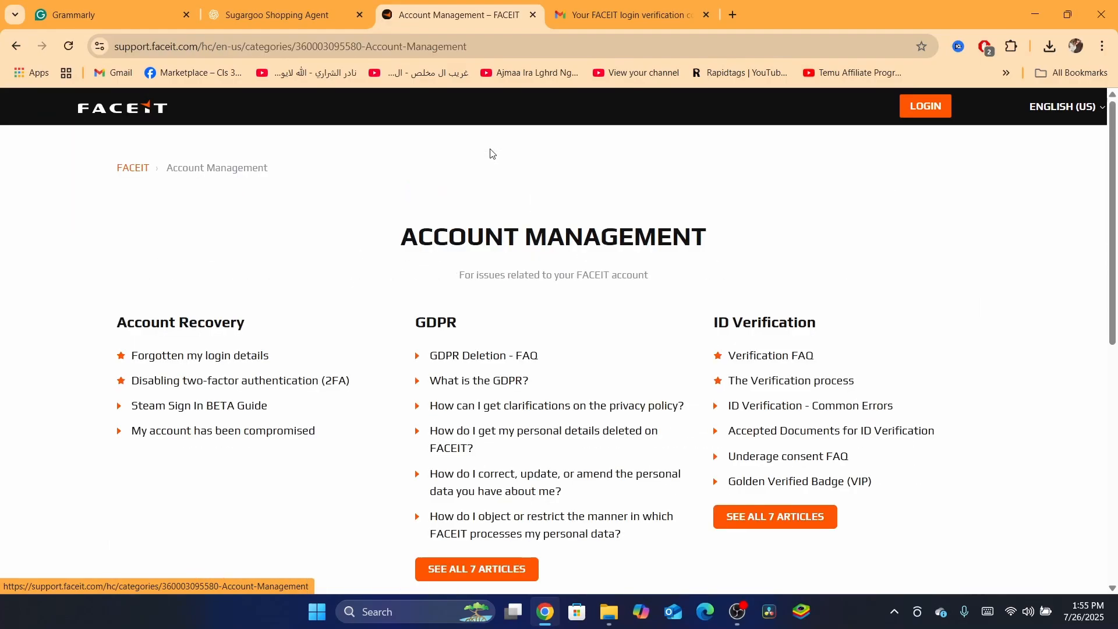
scroll(down, 3)
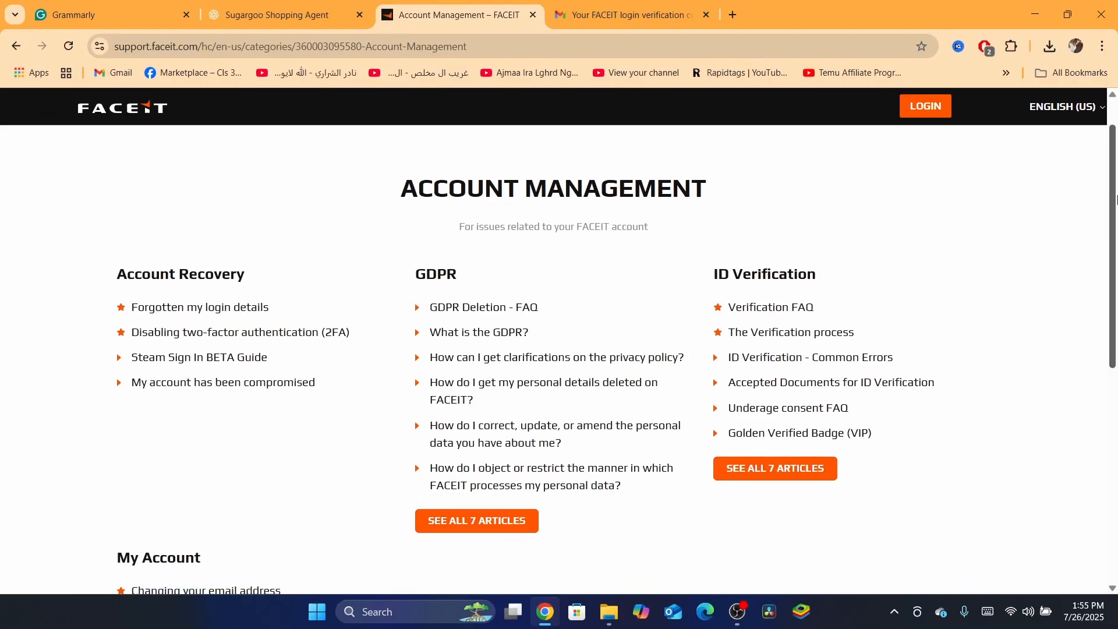
scroll(down, 3)
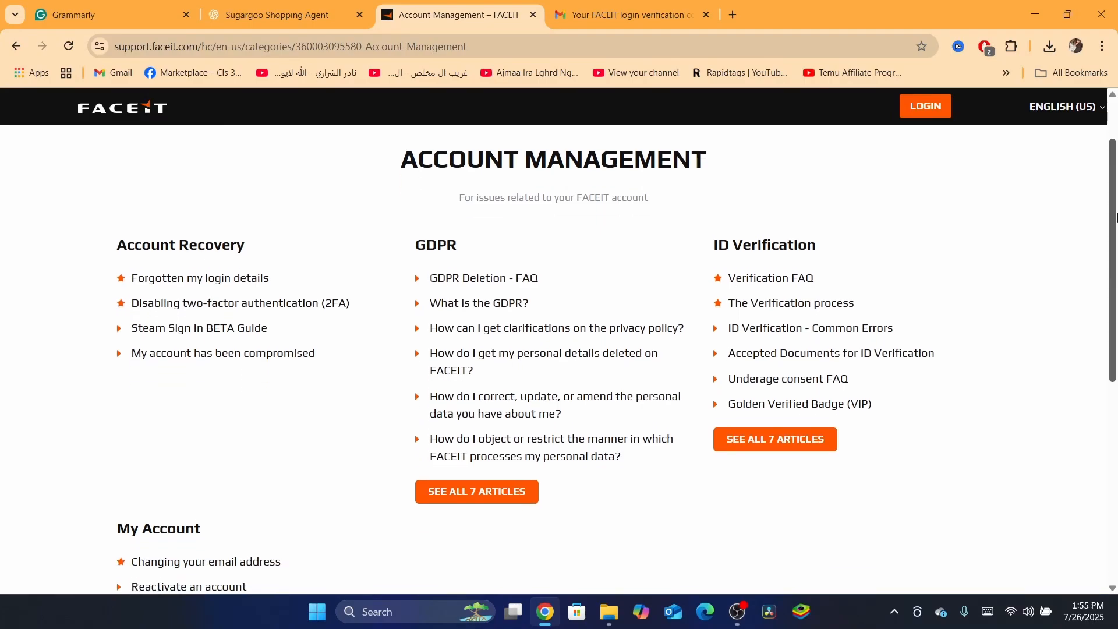
scroll(down, 3)
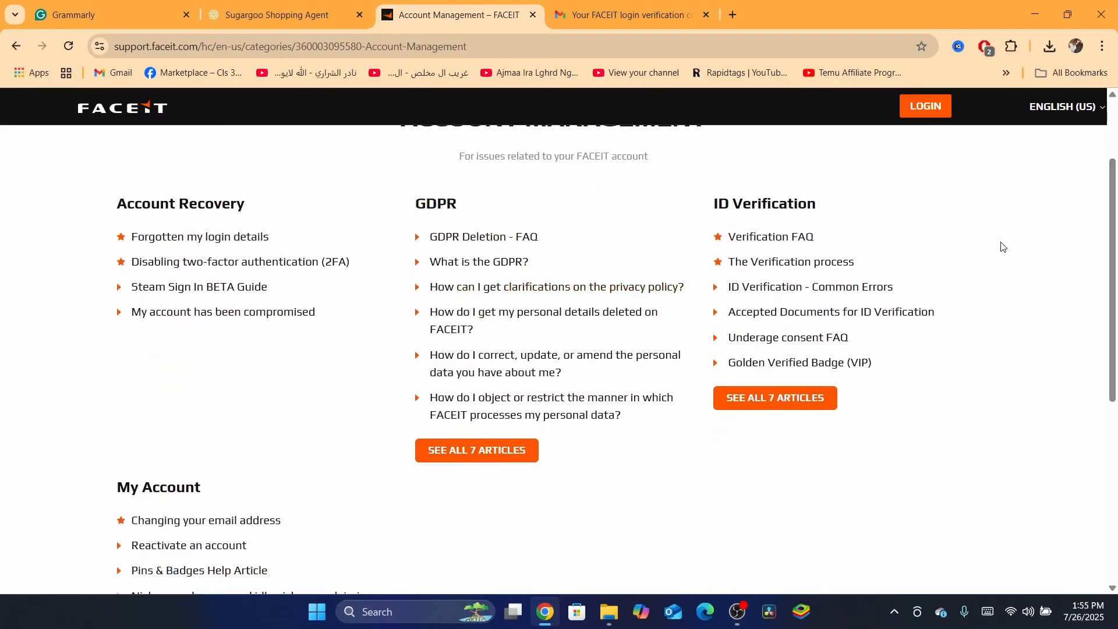
scroll(down, 3)
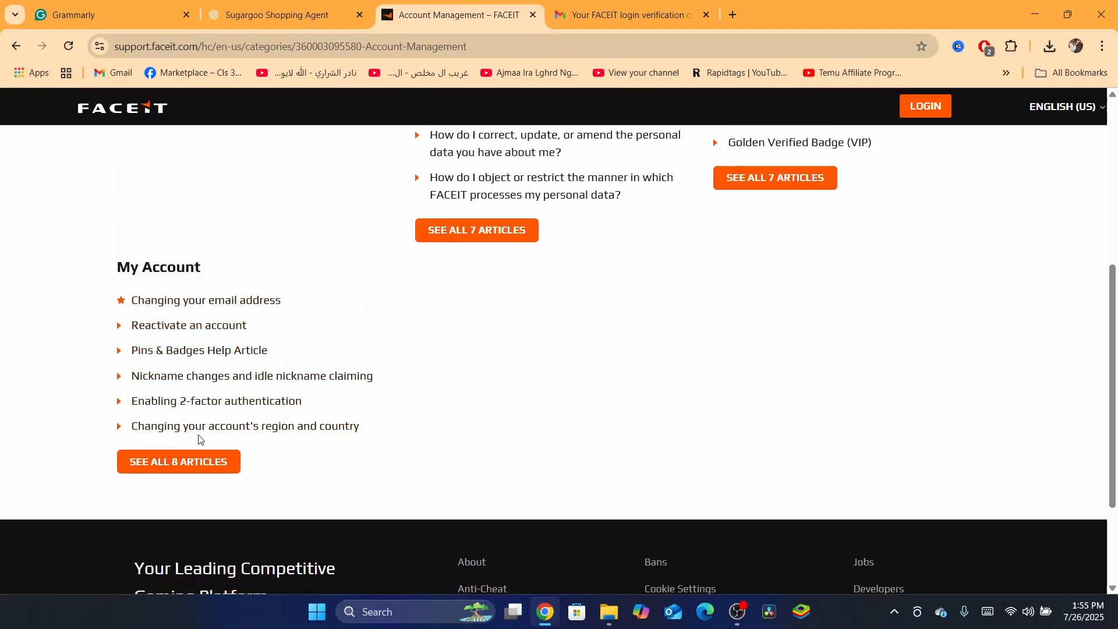
mouse_move(261, 431)
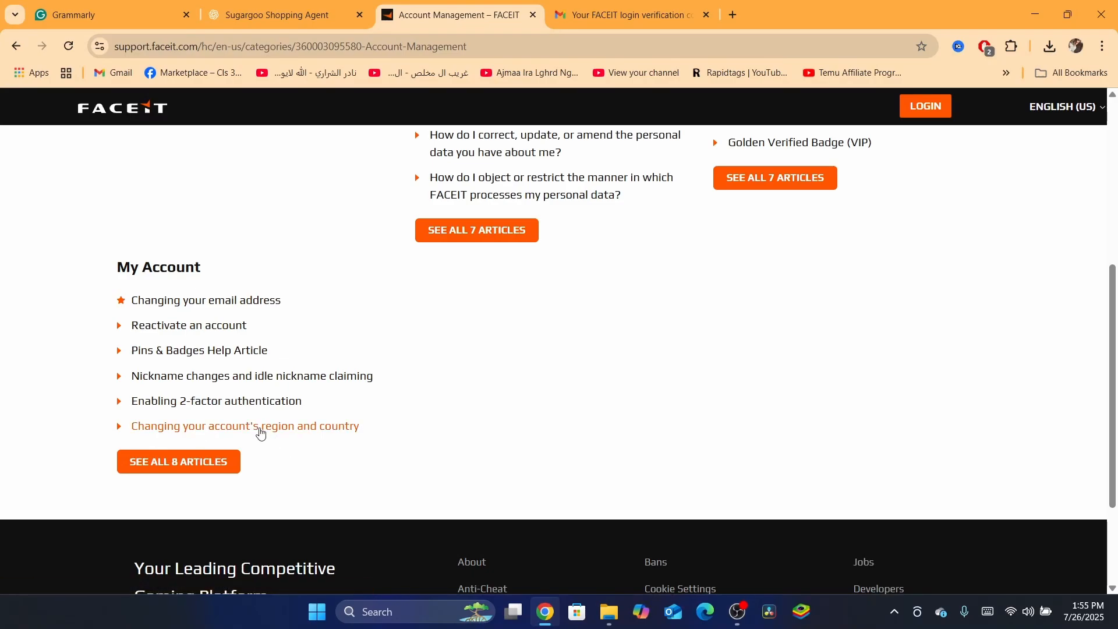
mouse_move(197, 310)
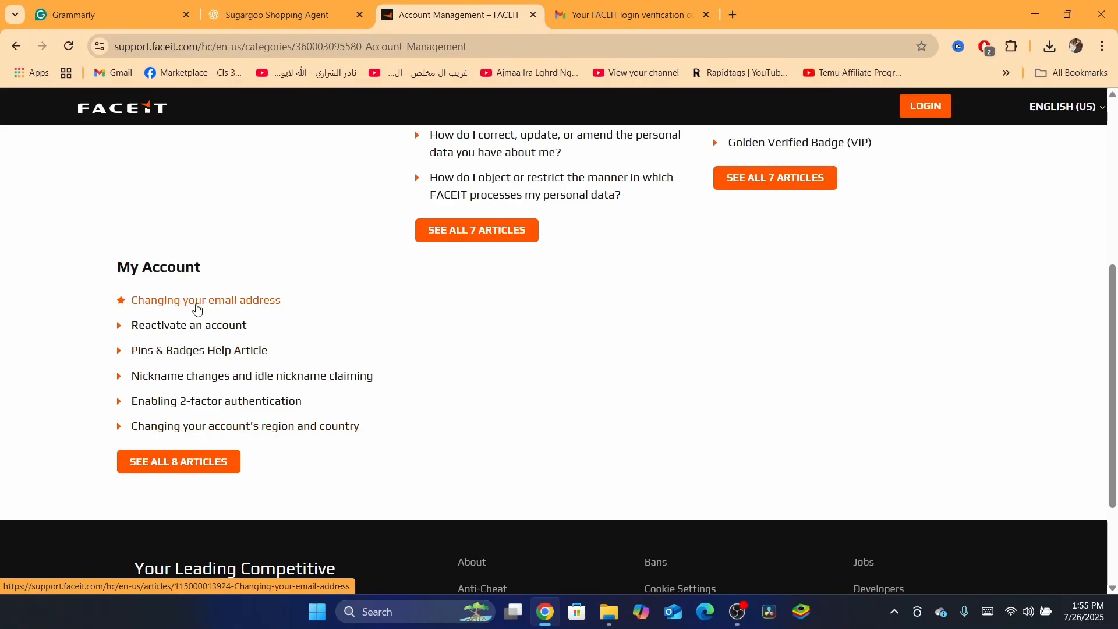
click(198, 300)
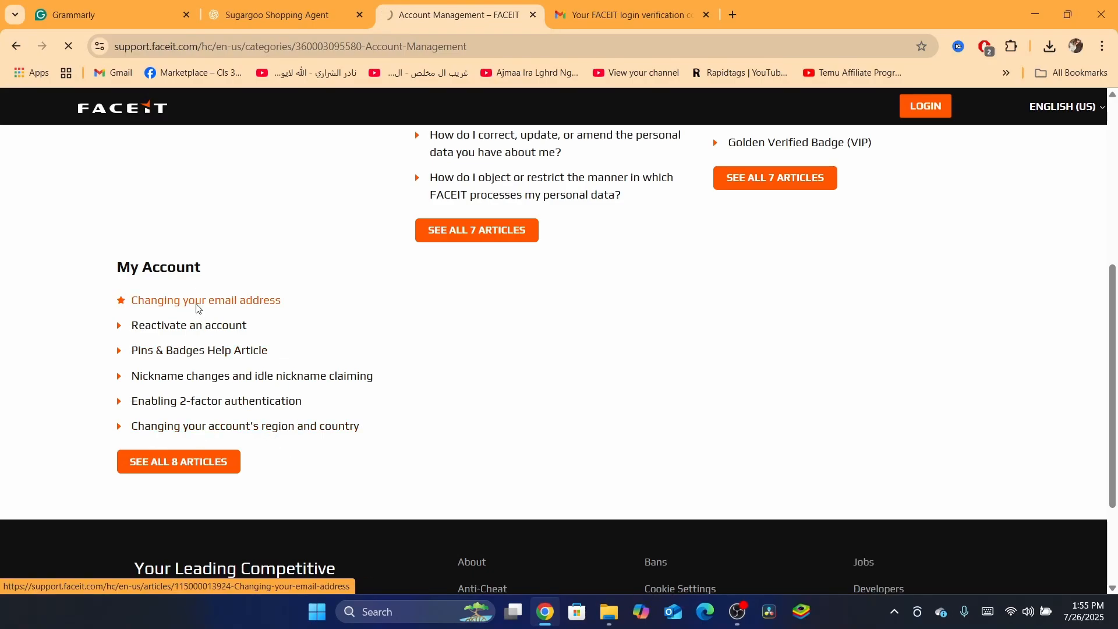
click(205, 300)
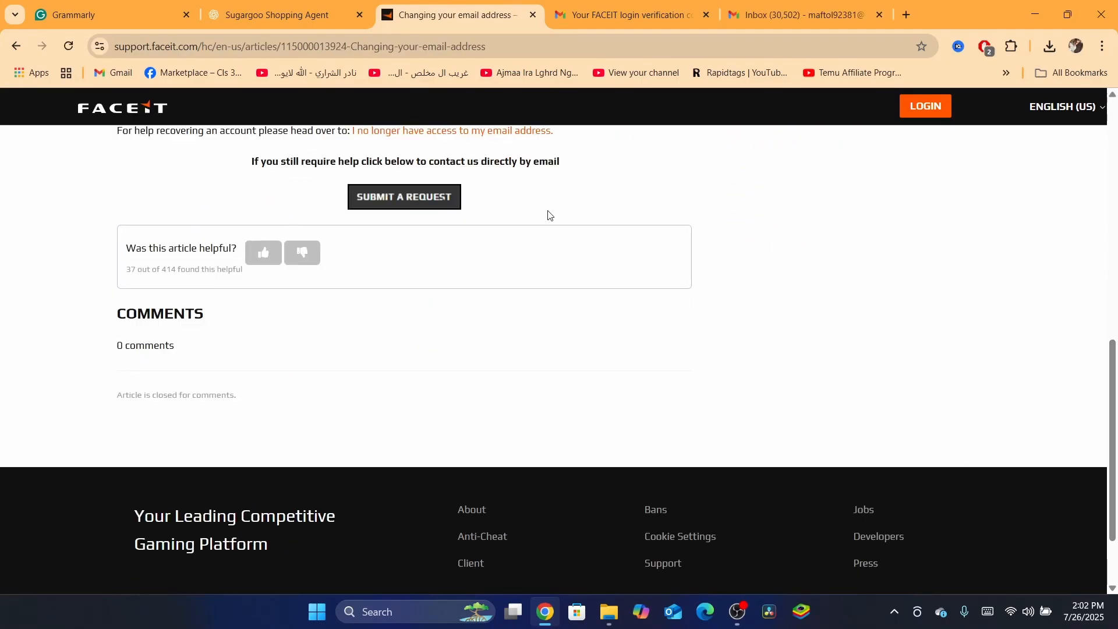
- Start a new support request and fill the email field from the saved entries
click(404, 195)
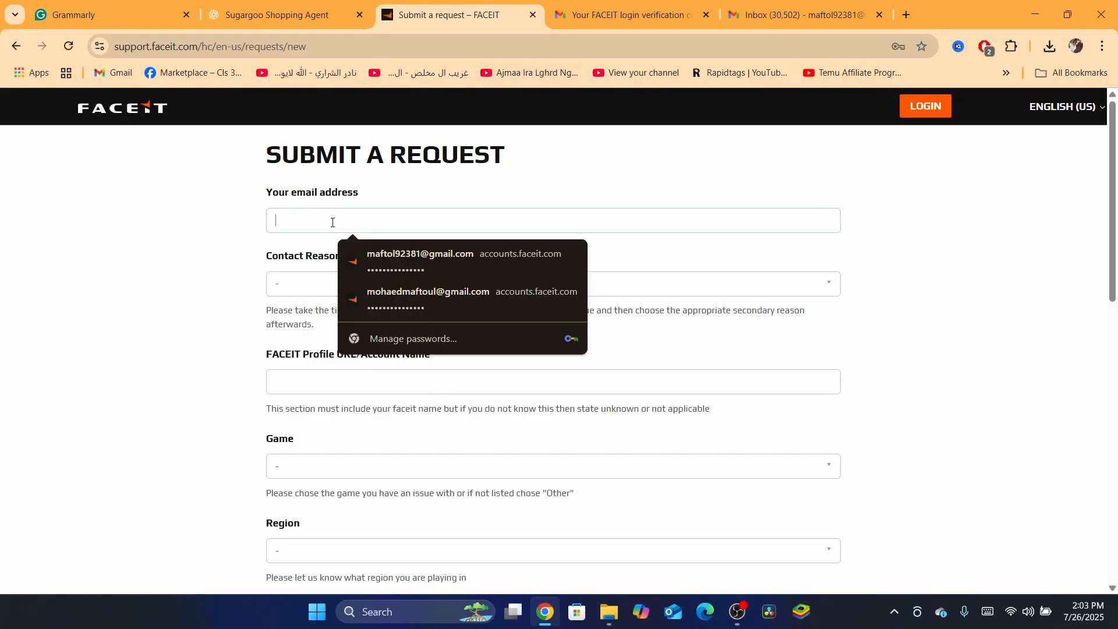
click(419, 253)
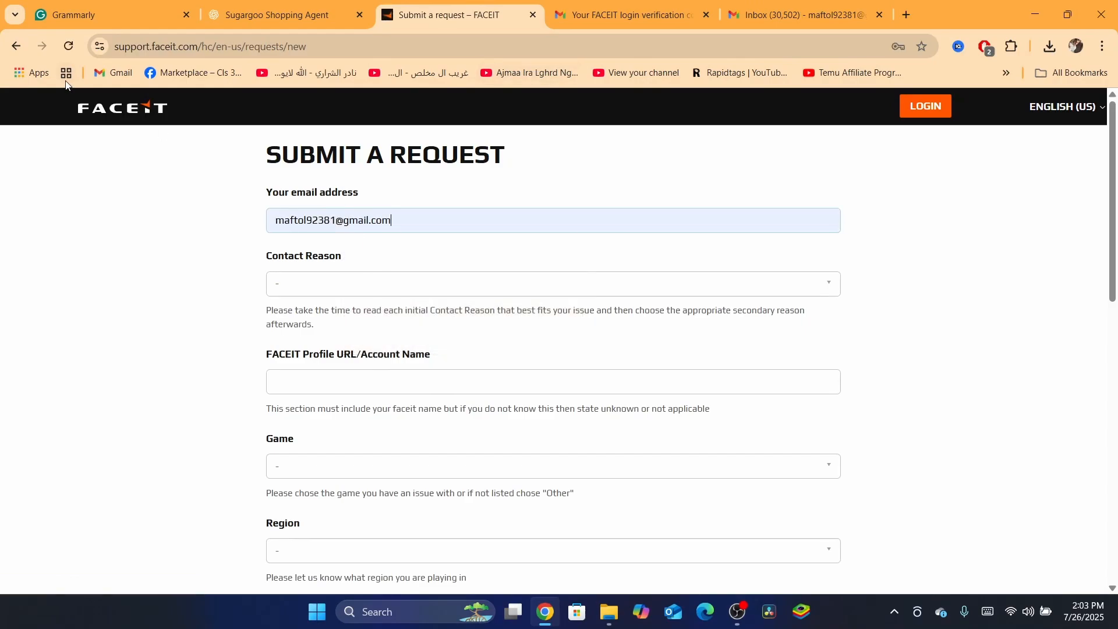
scroll(down, 3)
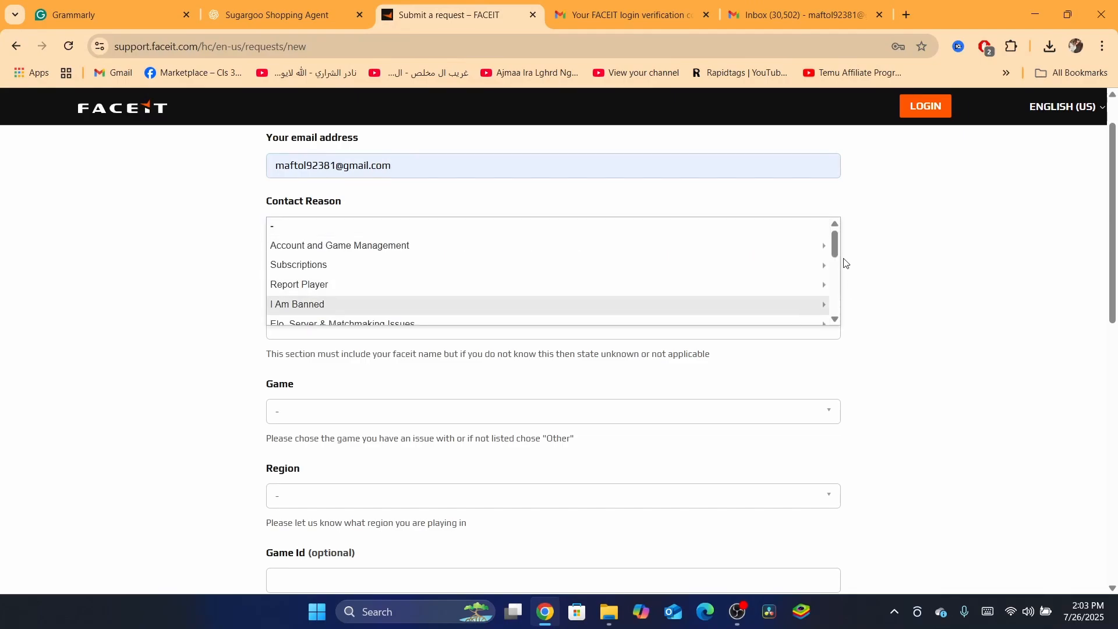
scroll(down, 3)
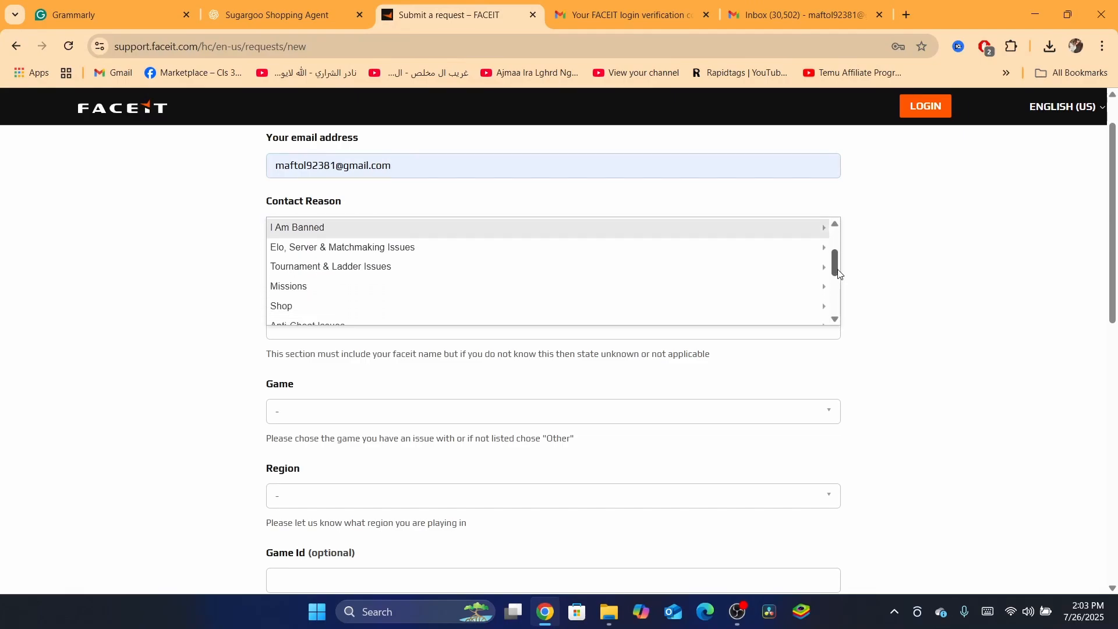
scroll(down, 3)
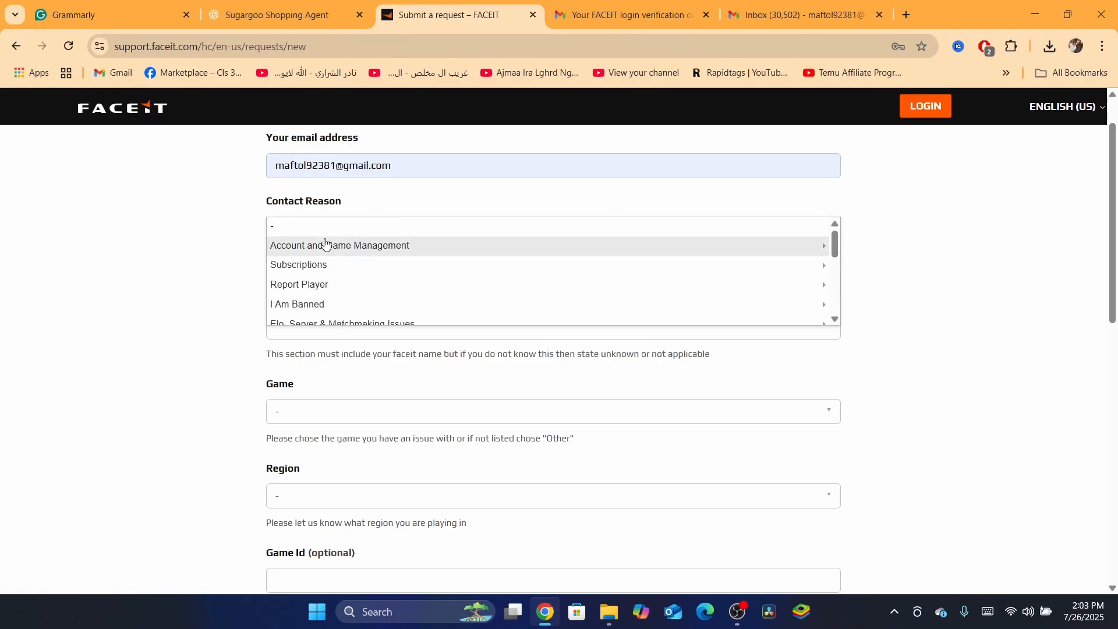
- Set the contact reason to Account and Game Management, game registration issues, with game OTHER GAME
click(339, 244)
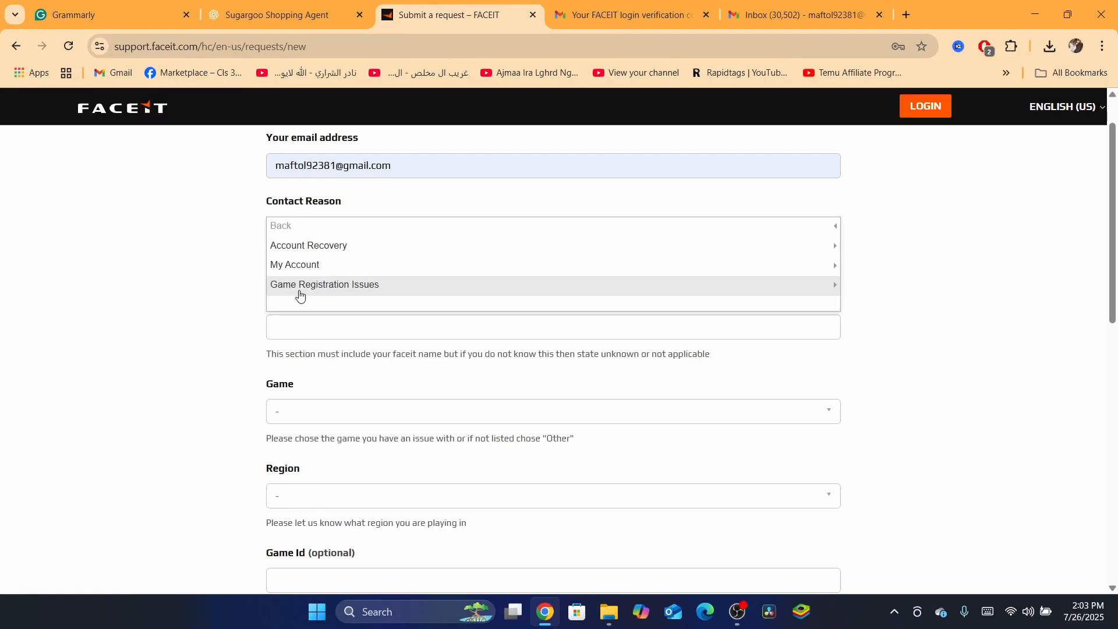
click(323, 284)
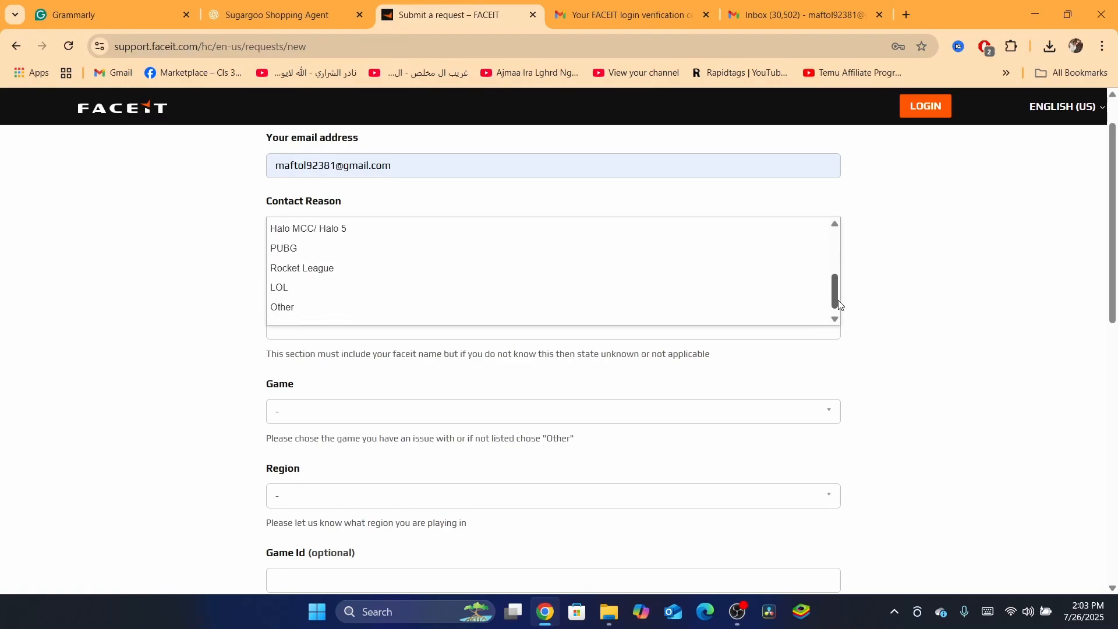
click(281, 308)
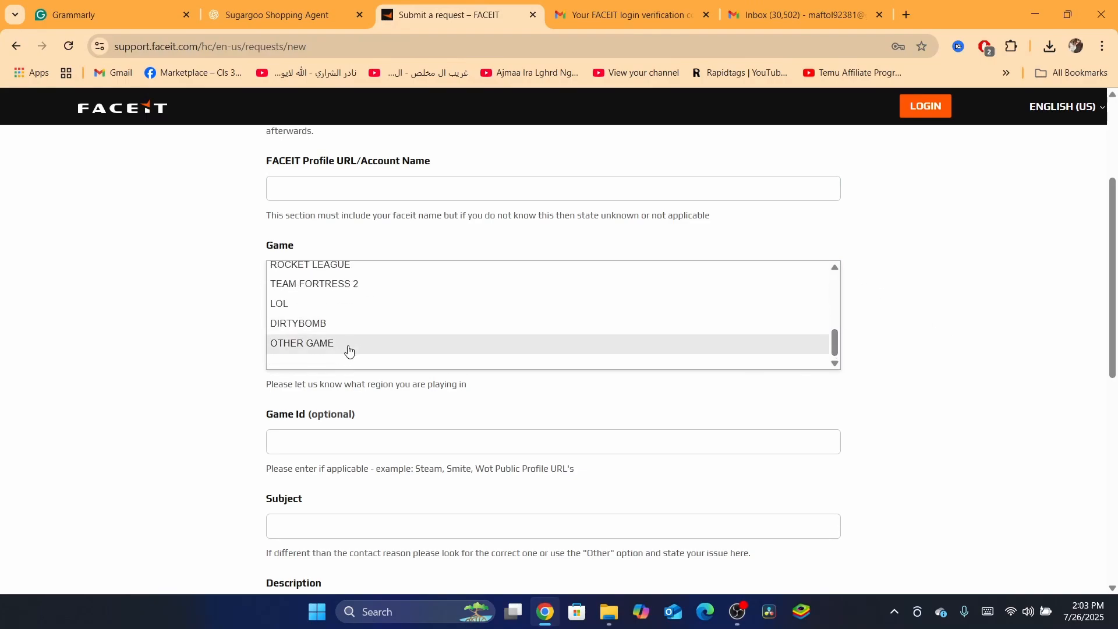
click(302, 342)
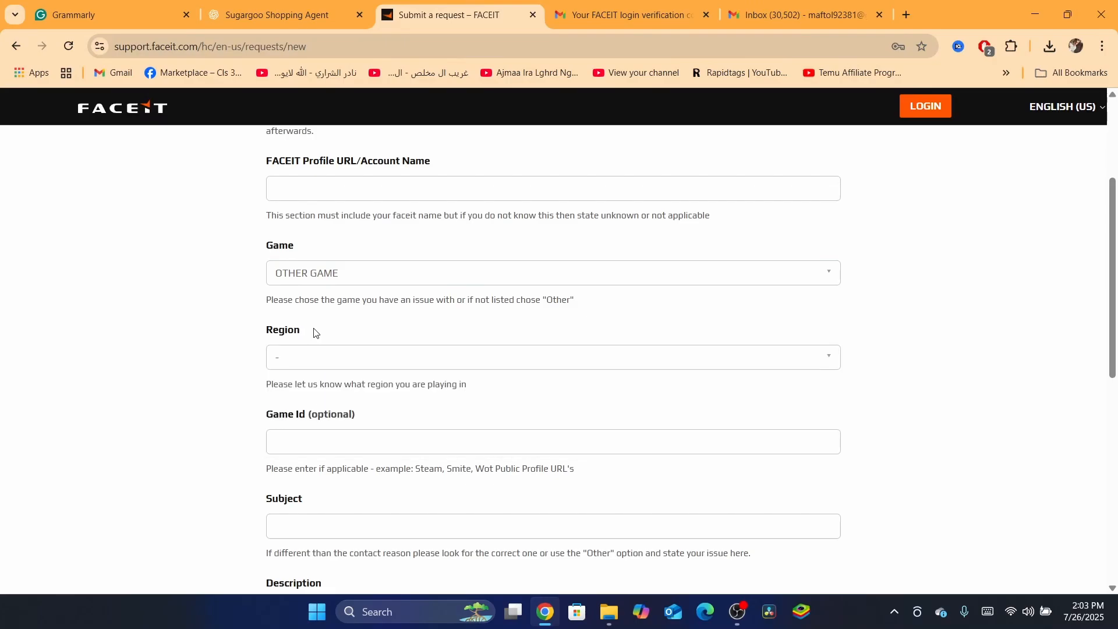
- Enter 'Steam' as the Game Id and scroll to the description and attachments area
scroll(down, 3)
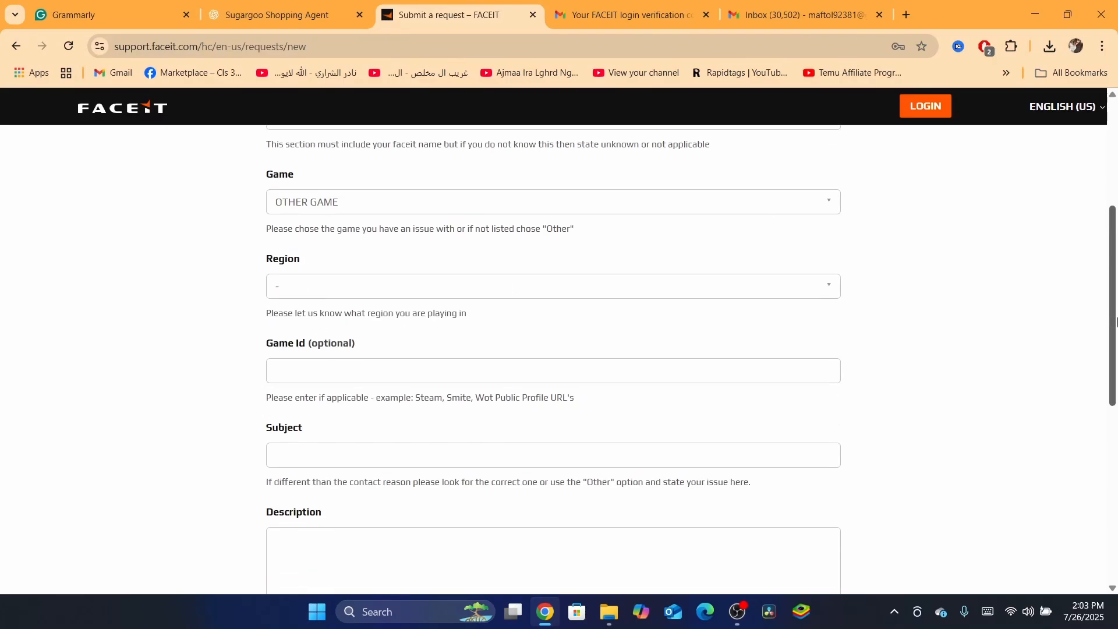
scroll(down, 3)
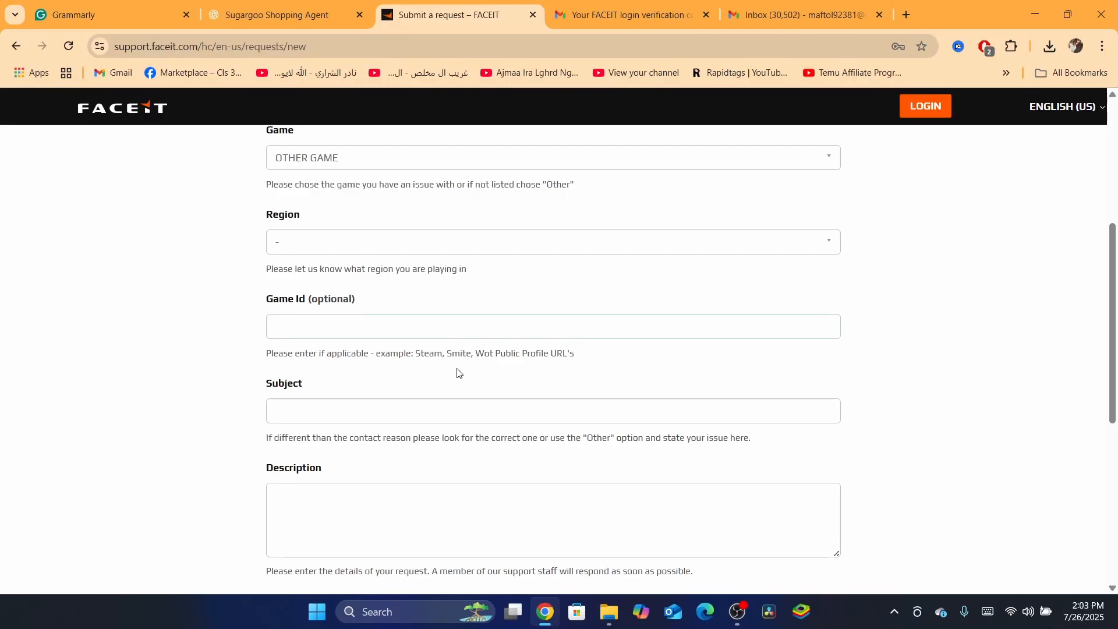
text(Steam)
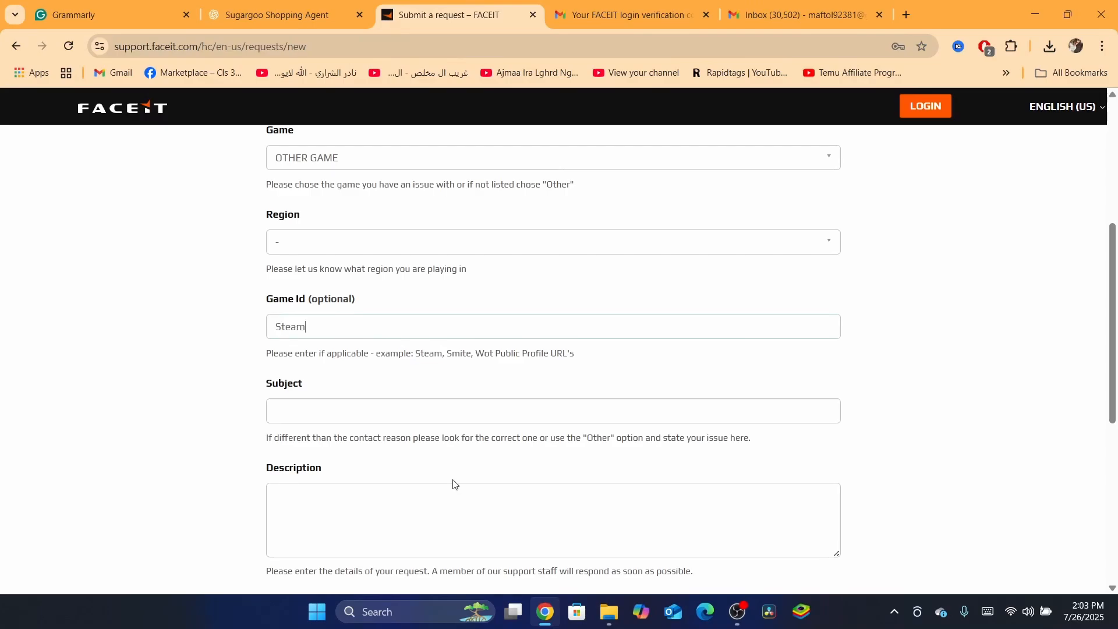
scroll(down, 3)
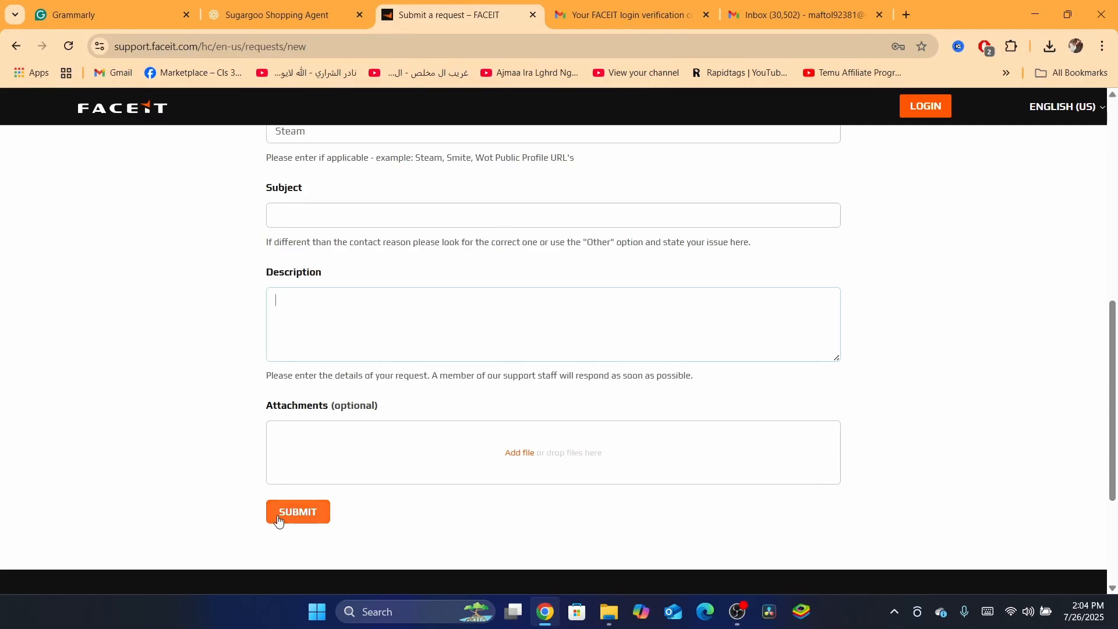
mouse_move(329, 424)
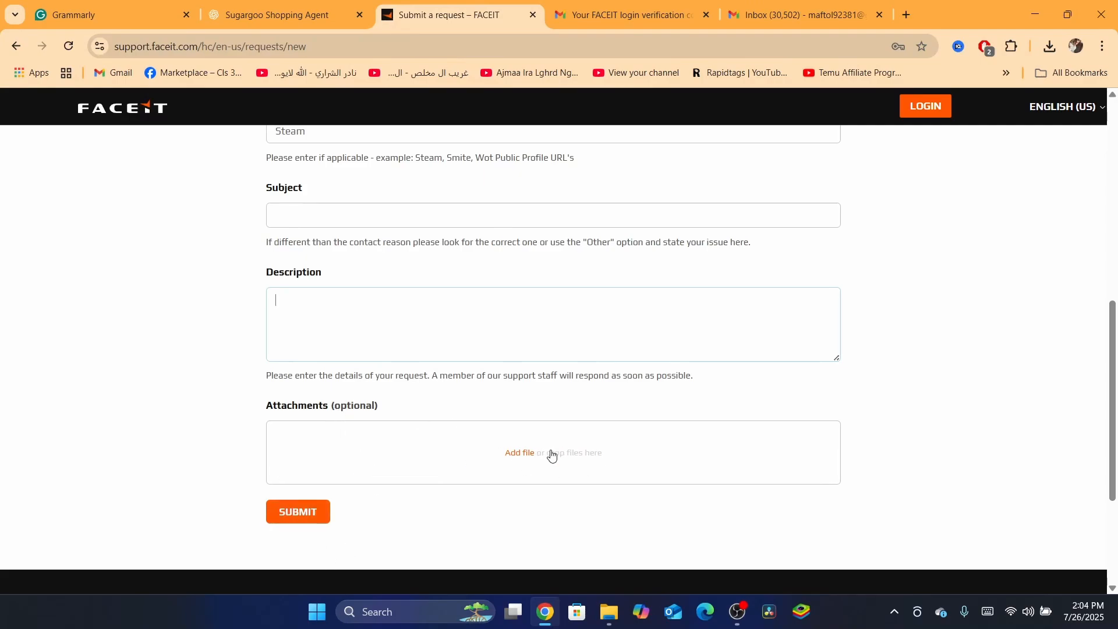
mouse_move(513, 162)
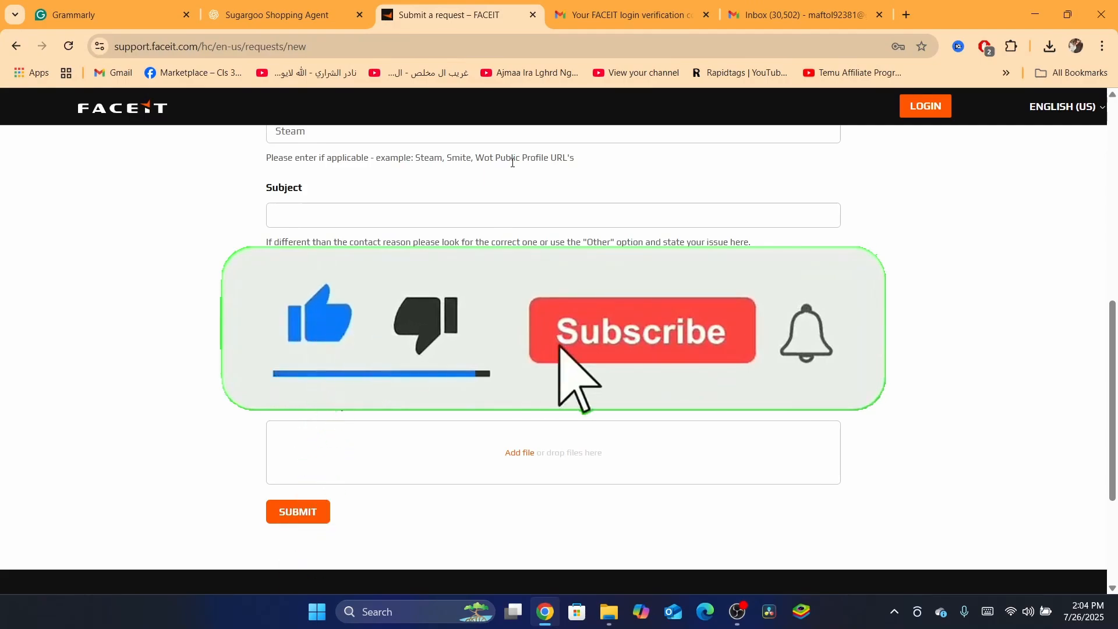
click(643, 331)
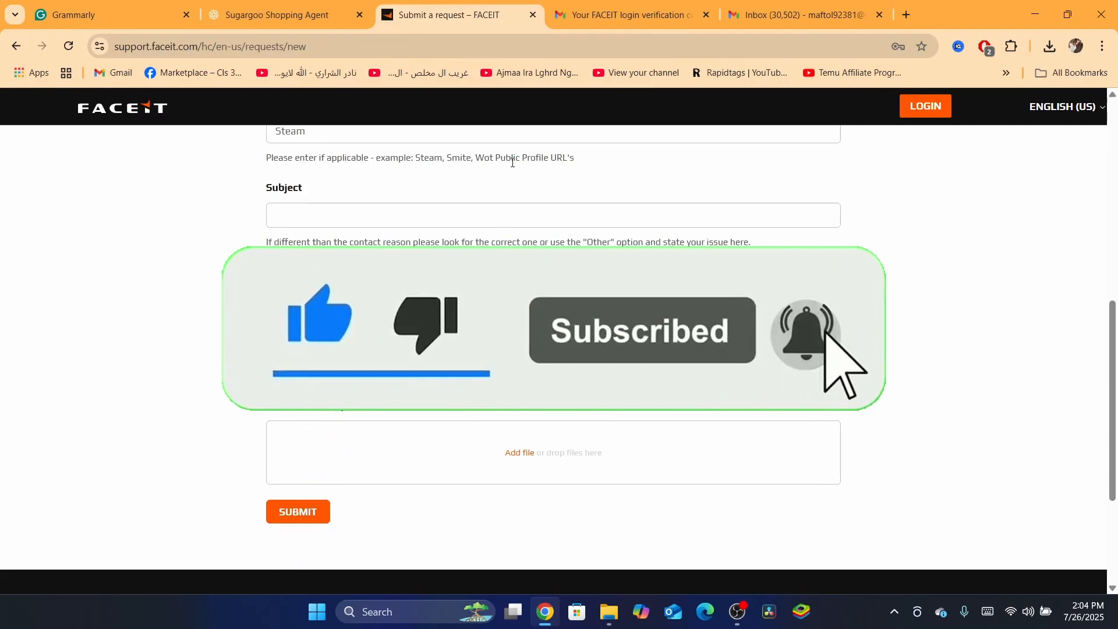